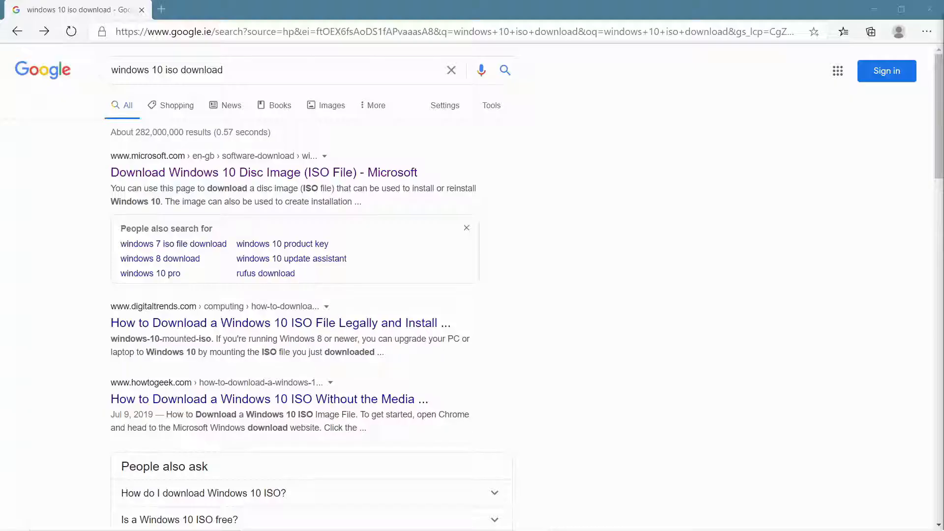
{"action": "mouse_move", "coordinate": [836, 325]}
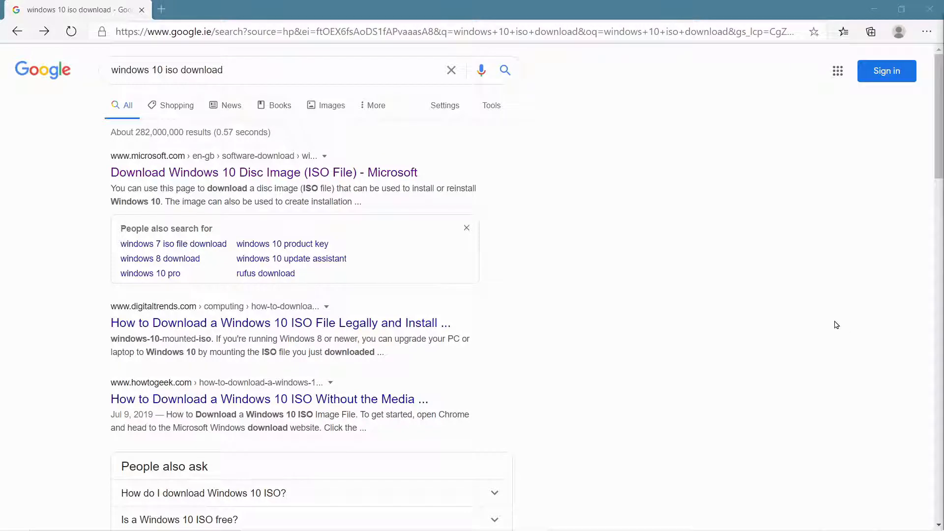
{"action": "mouse_move", "coordinate": [684, 247]}
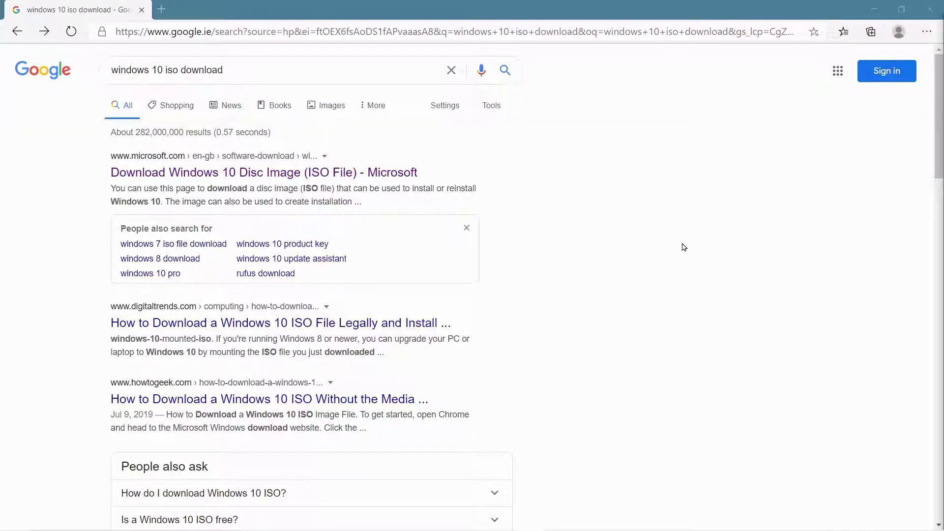
{"action": "mouse_move", "coordinate": [298, 175]}
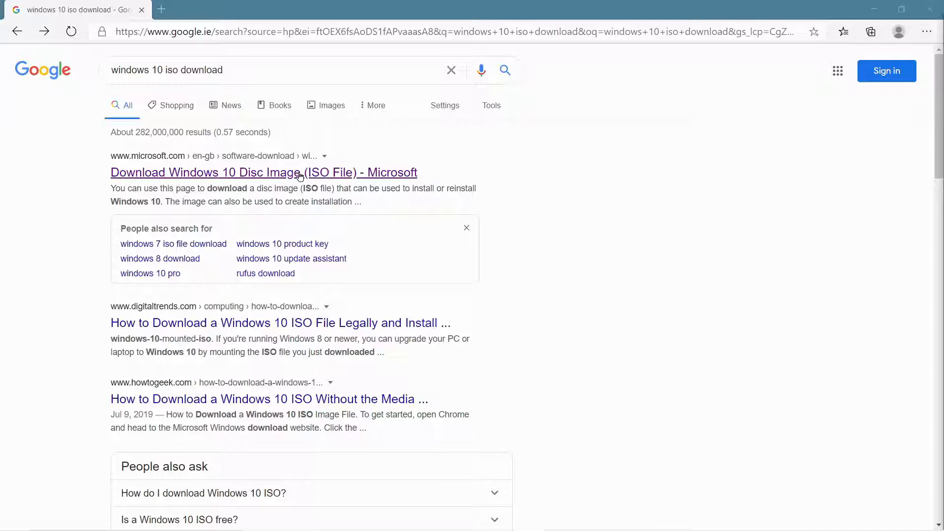
{"action": "mouse_move", "coordinate": [235, 173]}
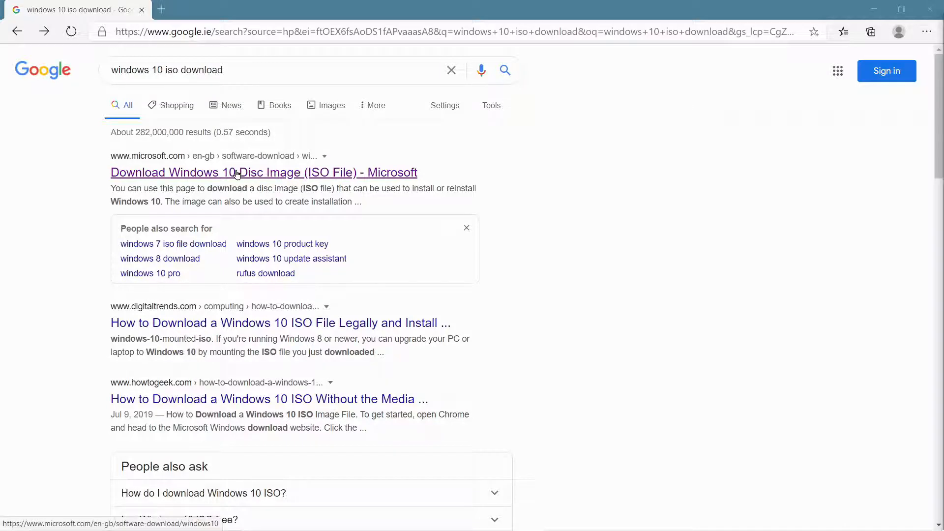
Step: Go to Microsoft's Download Windows 10 Disc Image (ISO File) page from the search results
{"action": "left_click", "coordinate": [264, 172]}
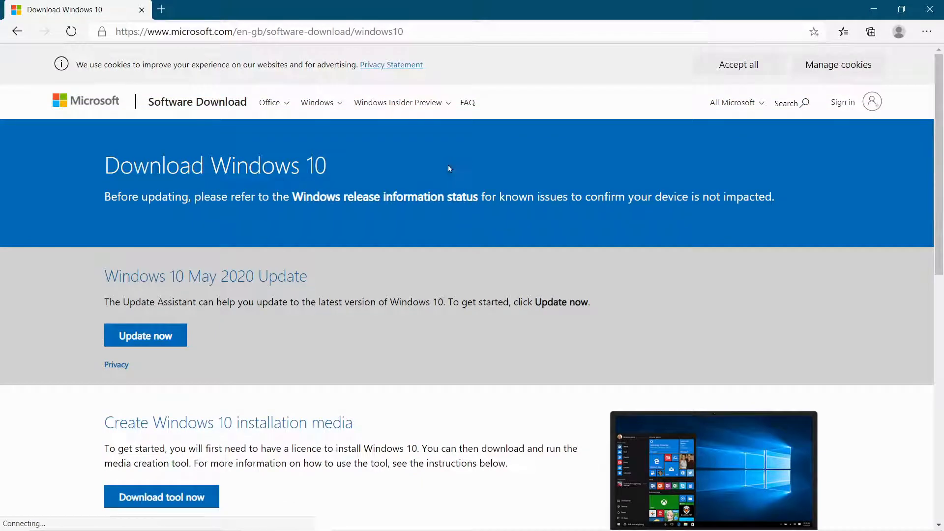
{"action": "mouse_move", "coordinate": [375, 164]}
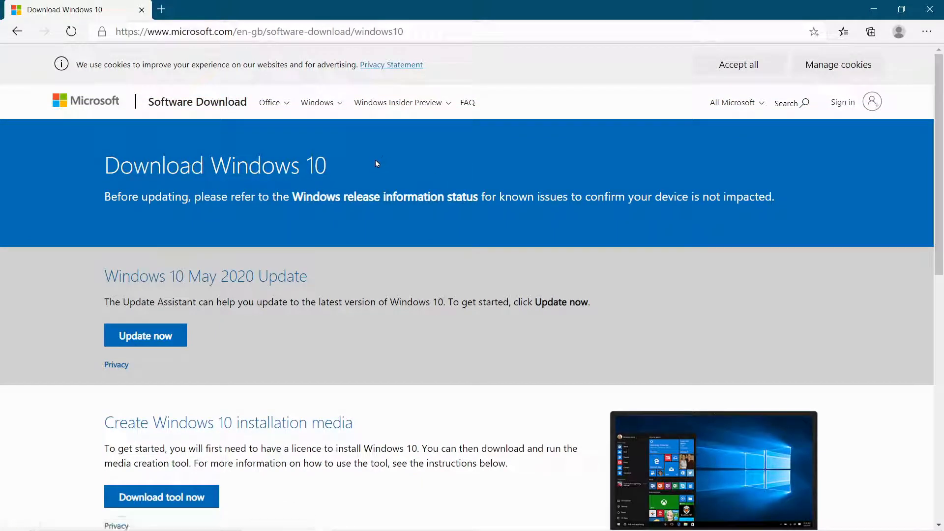
{"action": "mouse_move", "coordinate": [324, 212]}
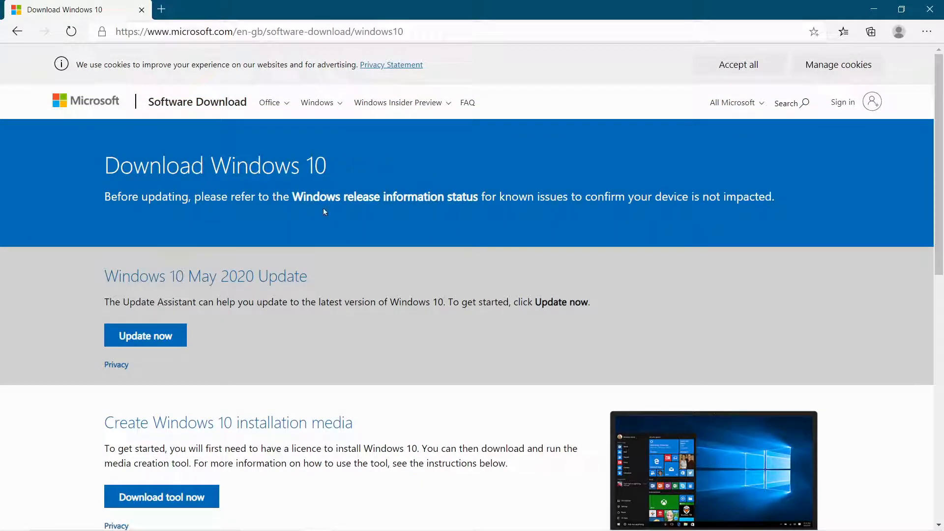
Step: Request the media creation tool via 'Download tool now' under Create Windows 10 installation media
{"action": "scroll", "scroll_direction": "down", "scroll_amount": 3}
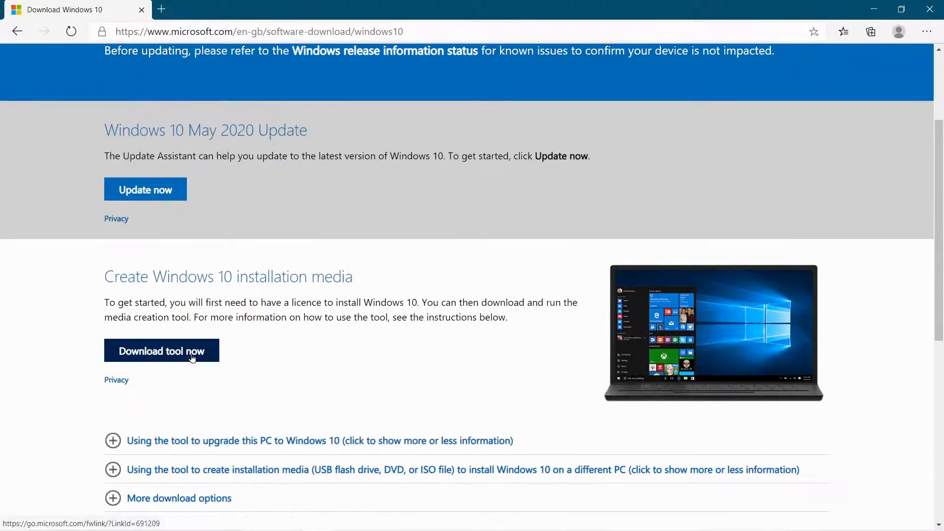
{"action": "left_click", "coordinate": [161, 350]}
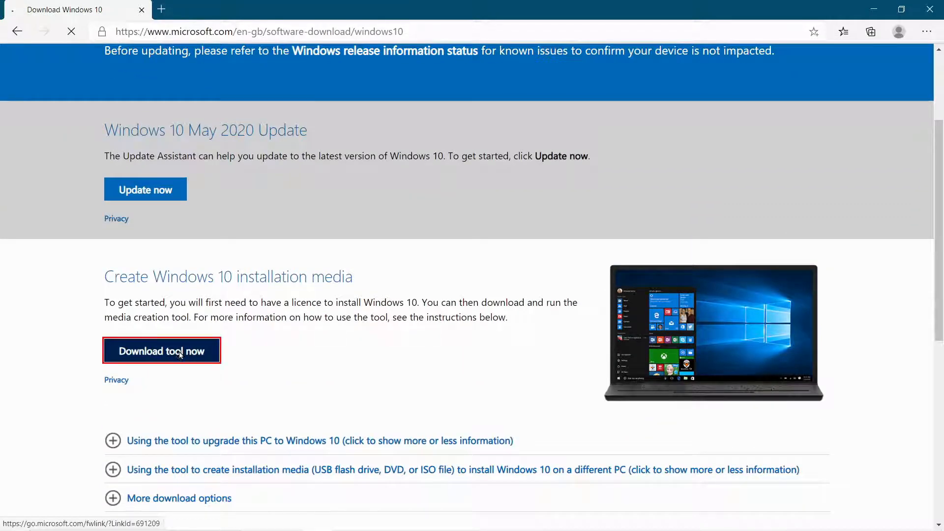
{"action": "left_click", "coordinate": [162, 350]}
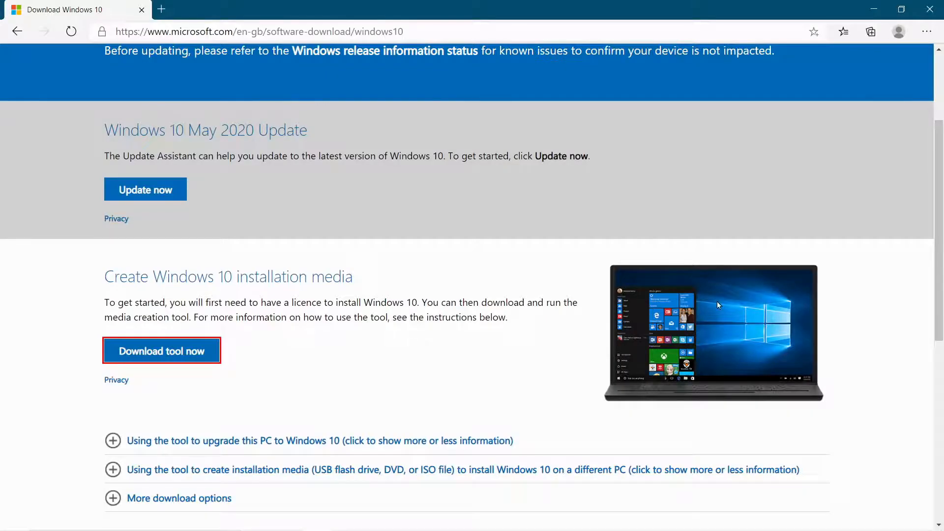
Step: Launch the downloaded MediaCreationTool so Windows 10 Setup begins getting things ready
{"action": "left_click", "coordinate": [161, 350]}
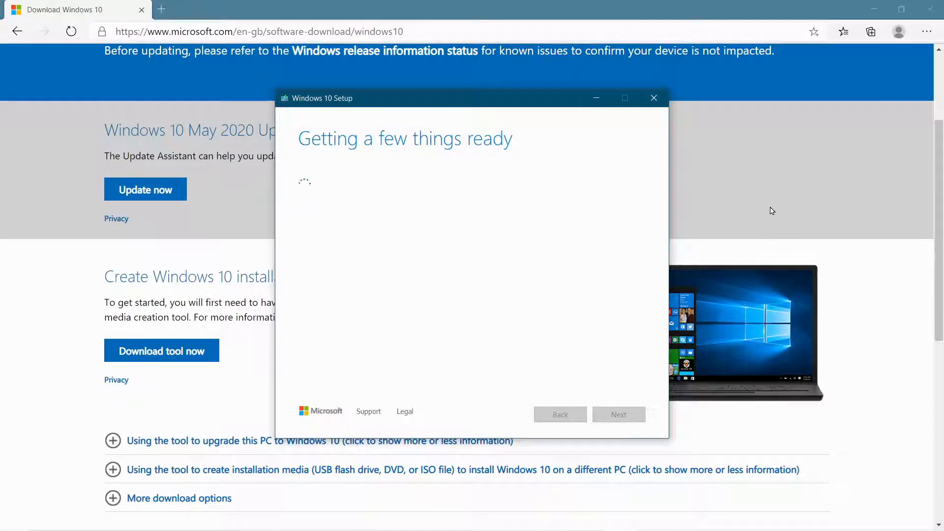
{"action": "mouse_move", "coordinate": [783, 209]}
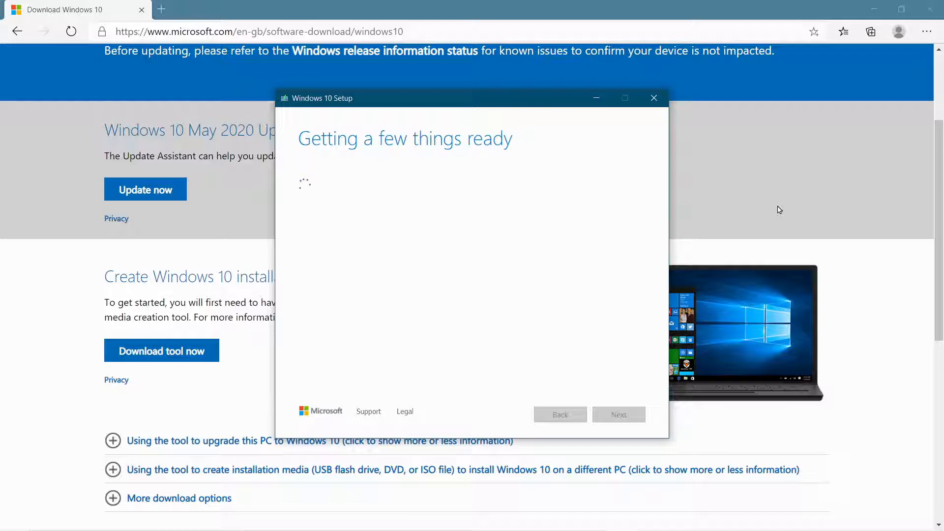
{"action": "mouse_move", "coordinate": [668, 201]}
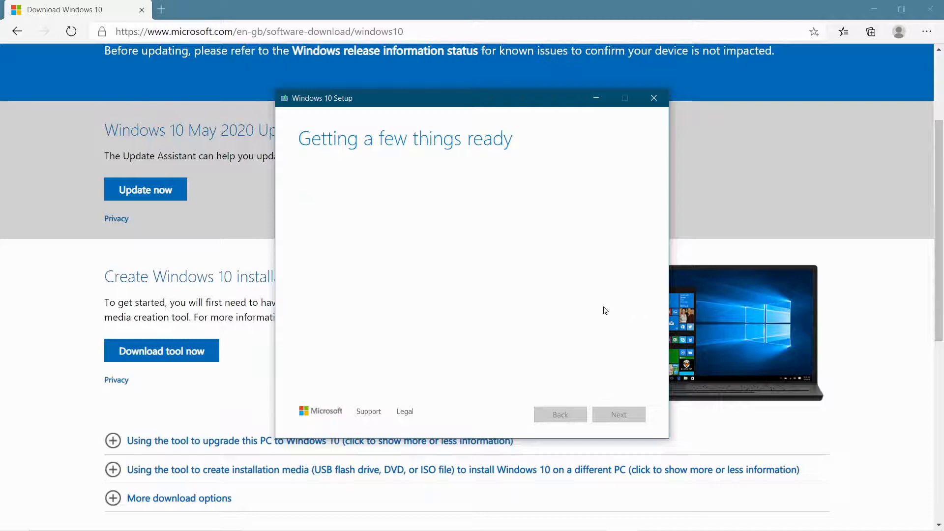
{"action": "mouse_move", "coordinate": [827, 361]}
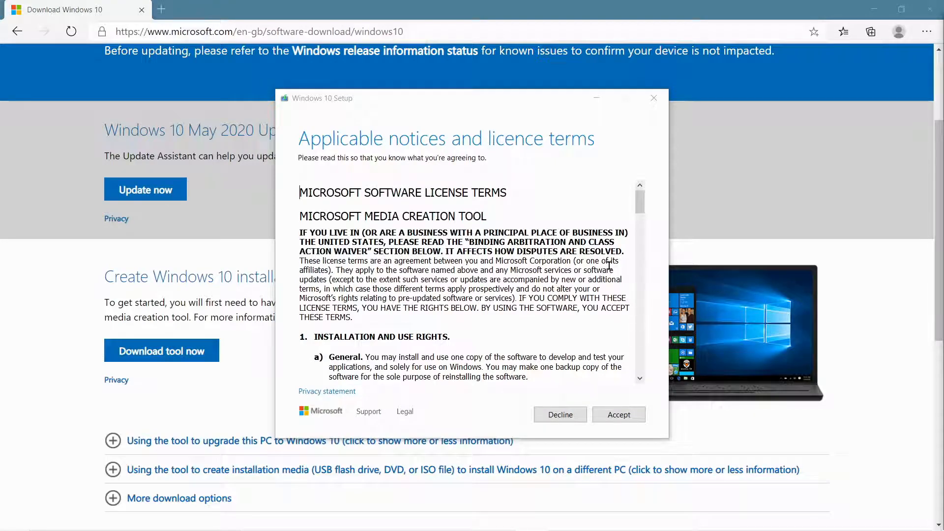
Step: Read through and accept the applicable notices and licence terms
{"action": "scroll", "scroll_direction": "down", "scroll_amount": 3}
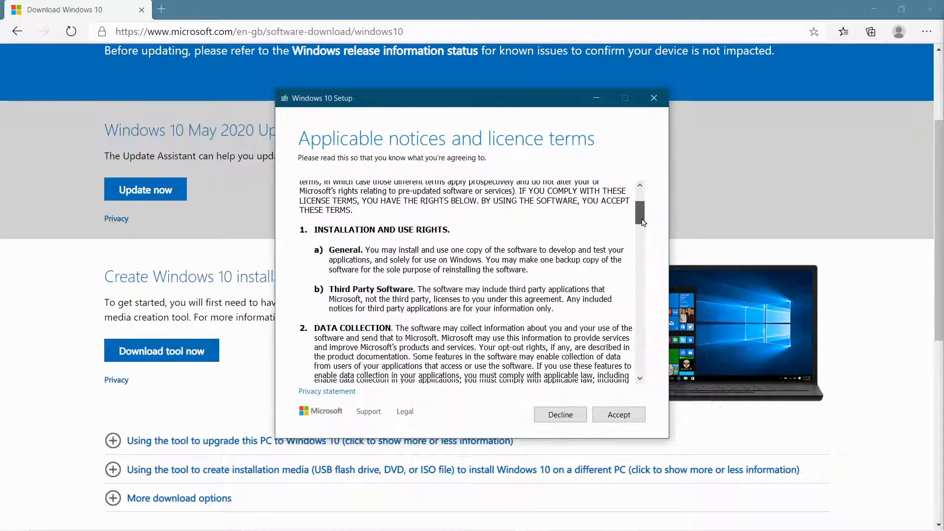
{"action": "scroll", "scroll_direction": "down", "scroll_amount": 3}
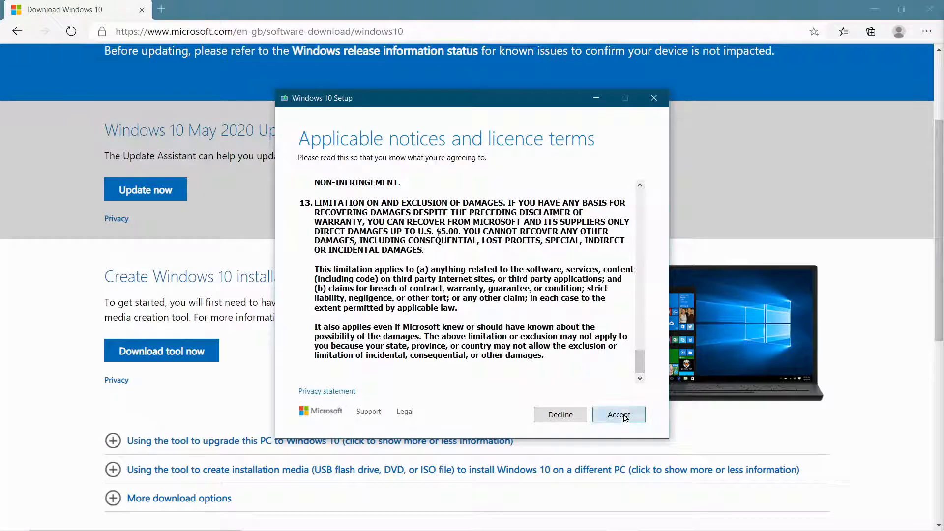
{"action": "left_click", "coordinate": [619, 415]}
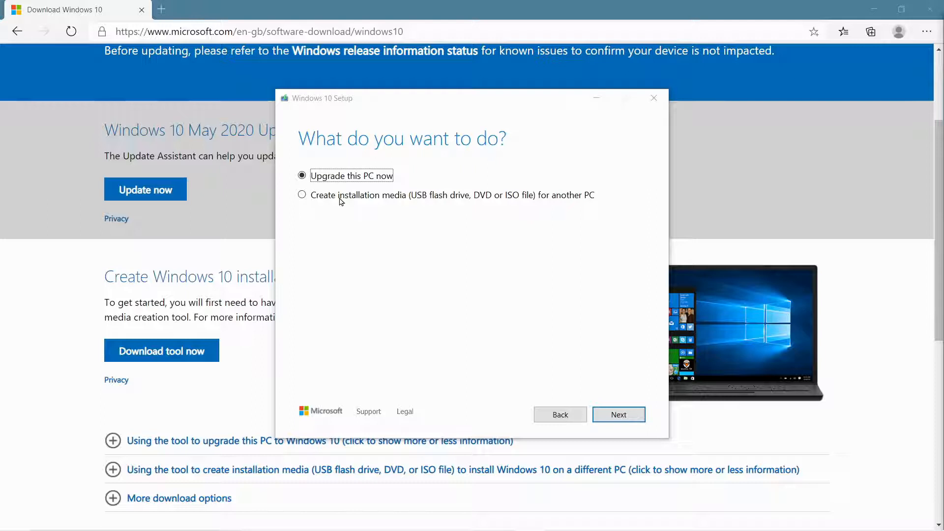
Step: Choose 'Create installation media (USB flash drive, DVD or ISO file) for another PC' and continue
{"action": "left_click", "coordinate": [302, 194]}
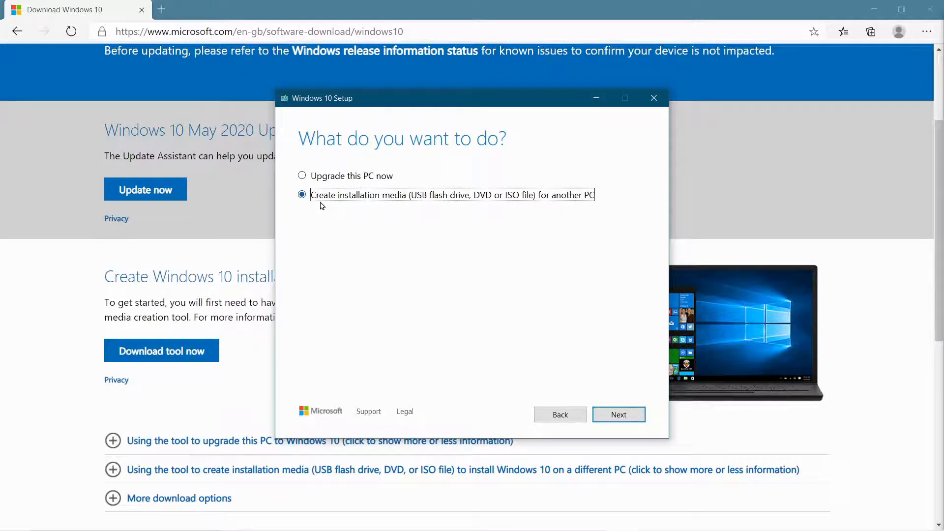
{"action": "mouse_move", "coordinate": [443, 209]}
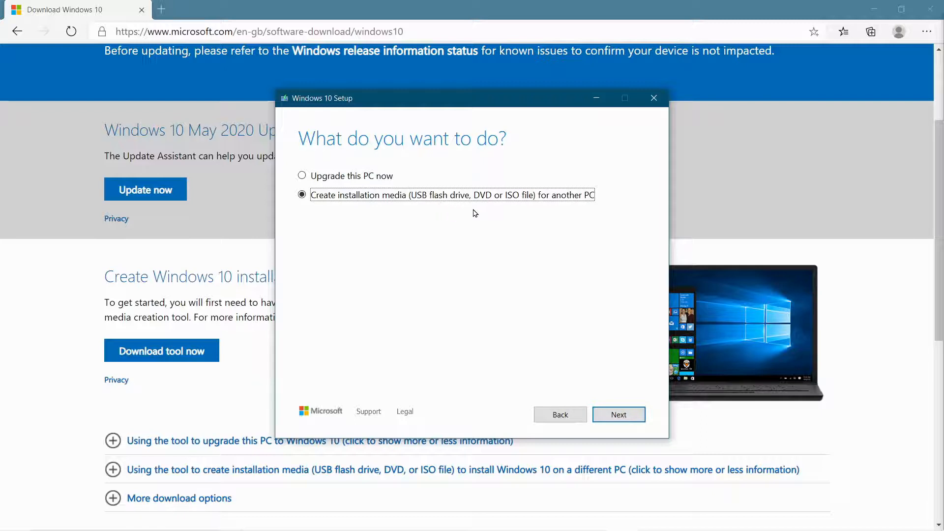
{"action": "mouse_move", "coordinate": [499, 209]}
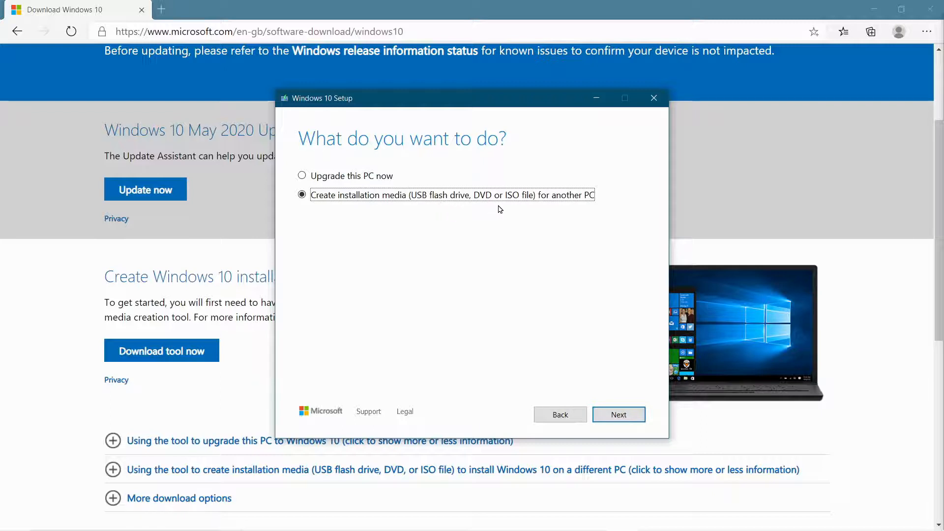
{"action": "mouse_move", "coordinate": [570, 214]}
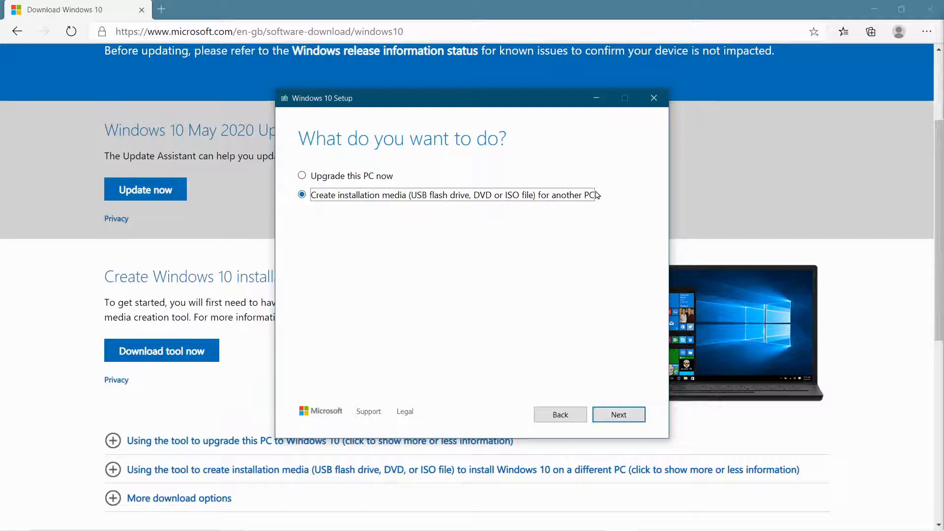
{"action": "mouse_move", "coordinate": [581, 357]}
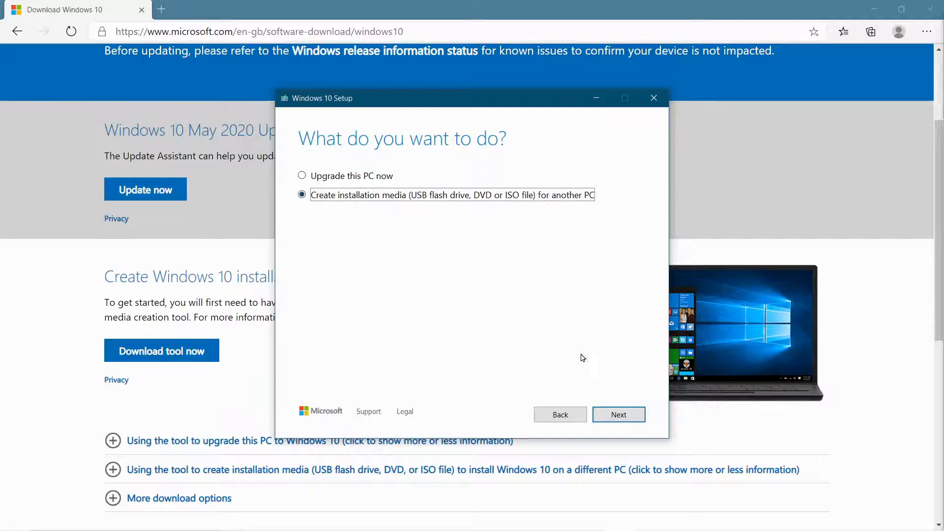
{"action": "left_click", "coordinate": [618, 414]}
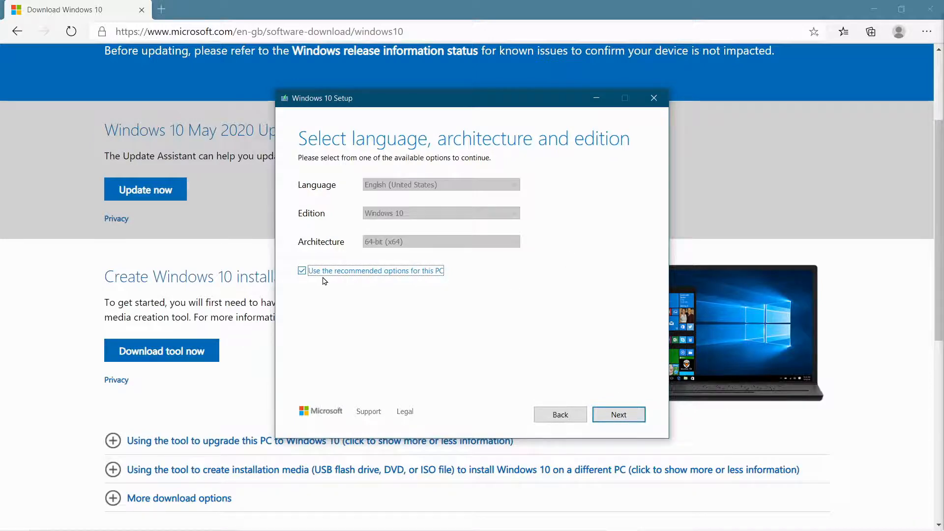
{"action": "mouse_move", "coordinate": [330, 282]}
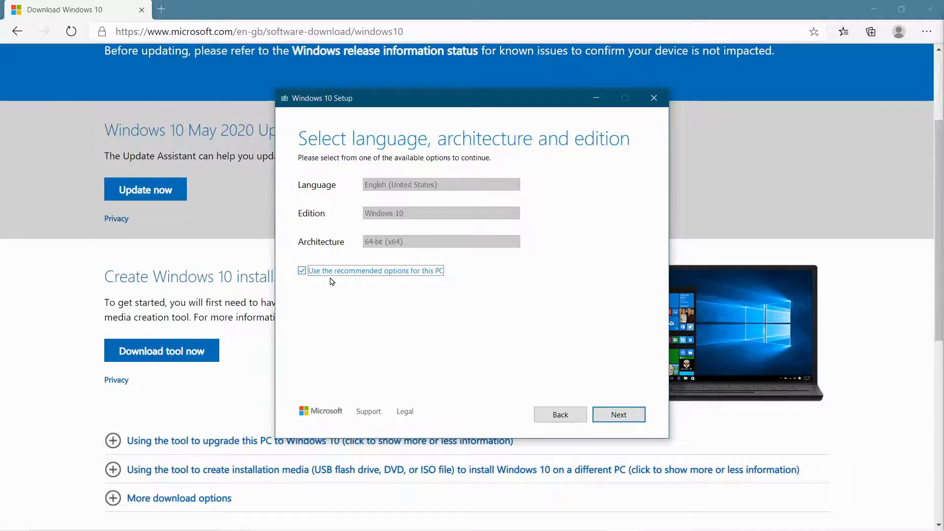
{"action": "mouse_move", "coordinate": [446, 283]}
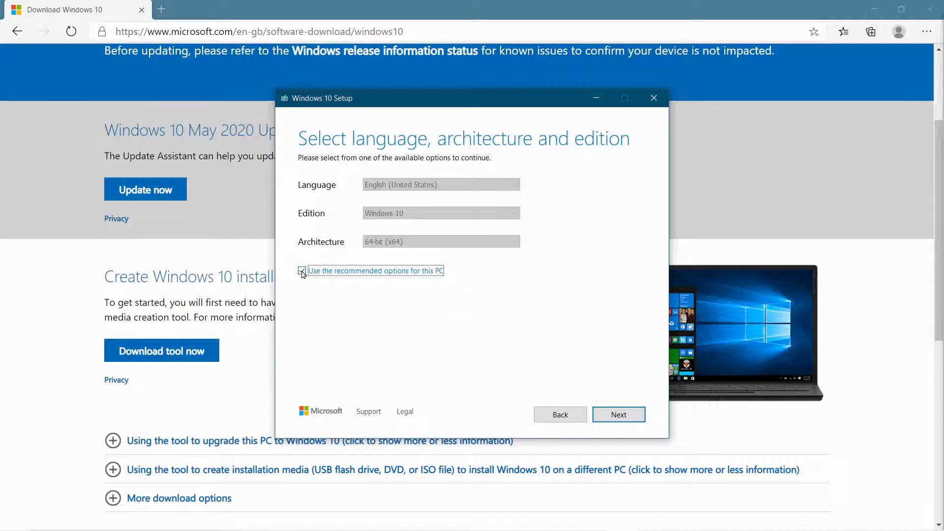
Step: Drop the recommended options and set English (United Kingdom), Windows 10, 64-bit (x64)
{"action": "left_click", "coordinate": [302, 271]}
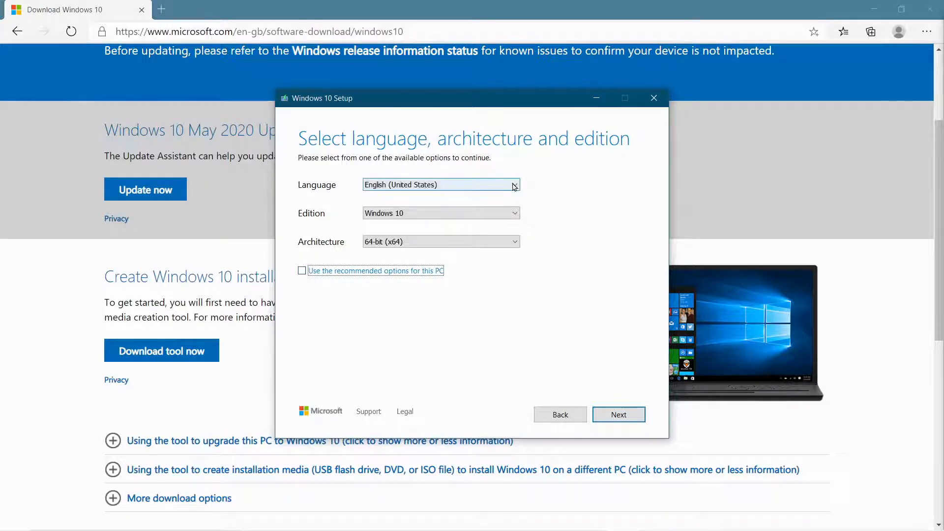
{"action": "left_click", "coordinate": [513, 185]}
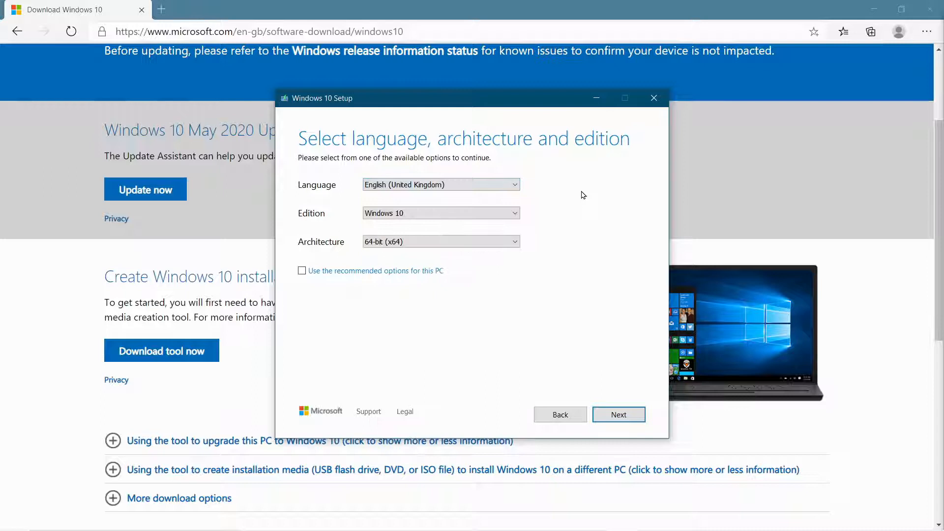
{"action": "mouse_move", "coordinate": [470, 200]}
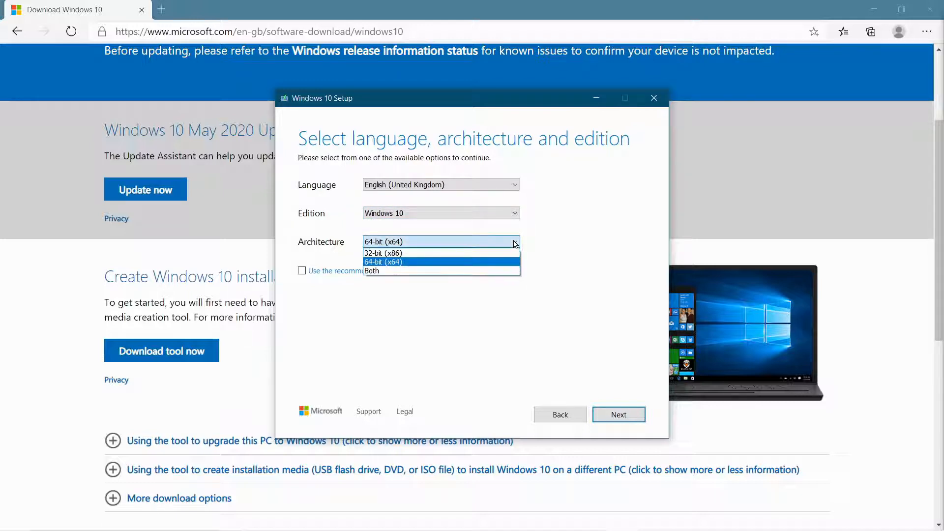
{"action": "mouse_move", "coordinate": [397, 271]}
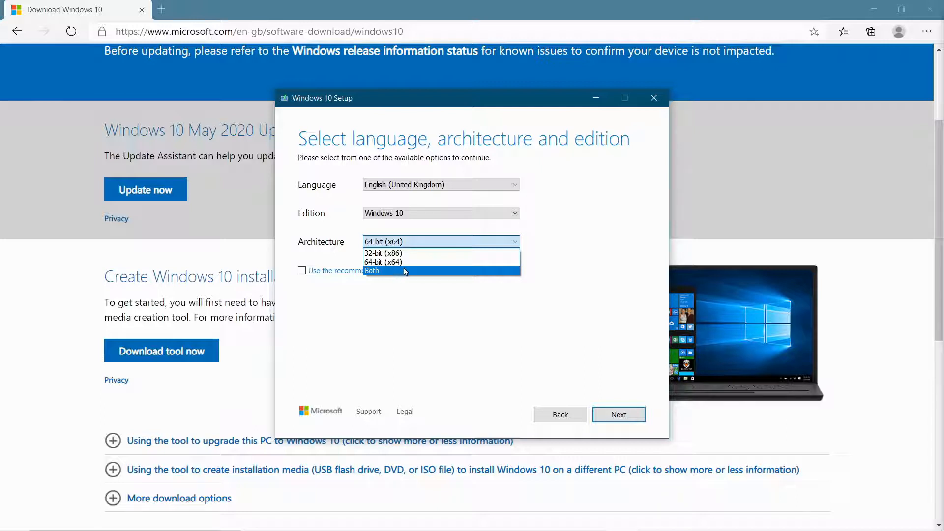
{"action": "mouse_move", "coordinate": [383, 262]}
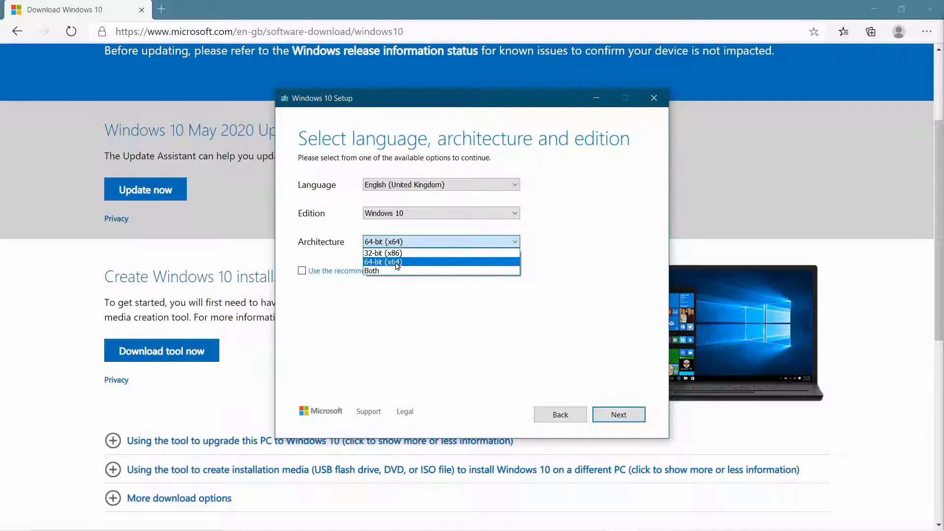
{"action": "mouse_move", "coordinate": [412, 266]}
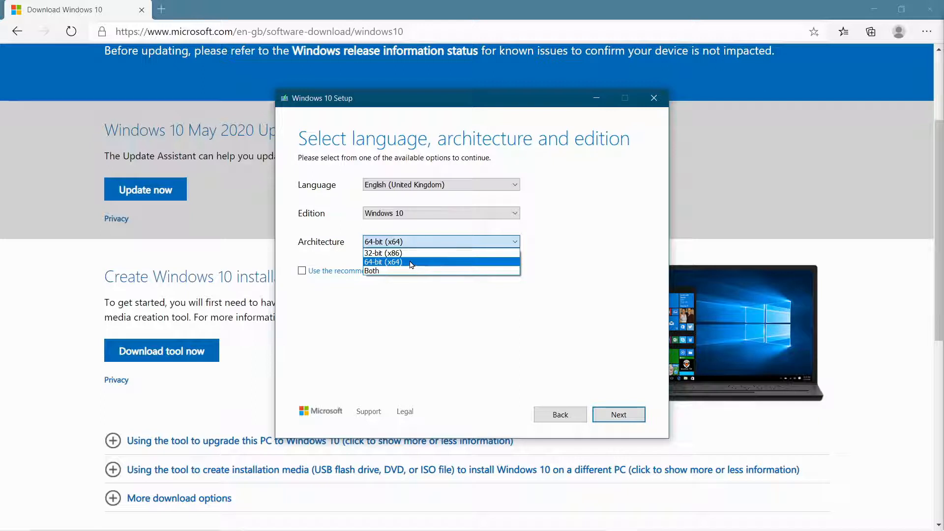
{"action": "left_click", "coordinate": [384, 262]}
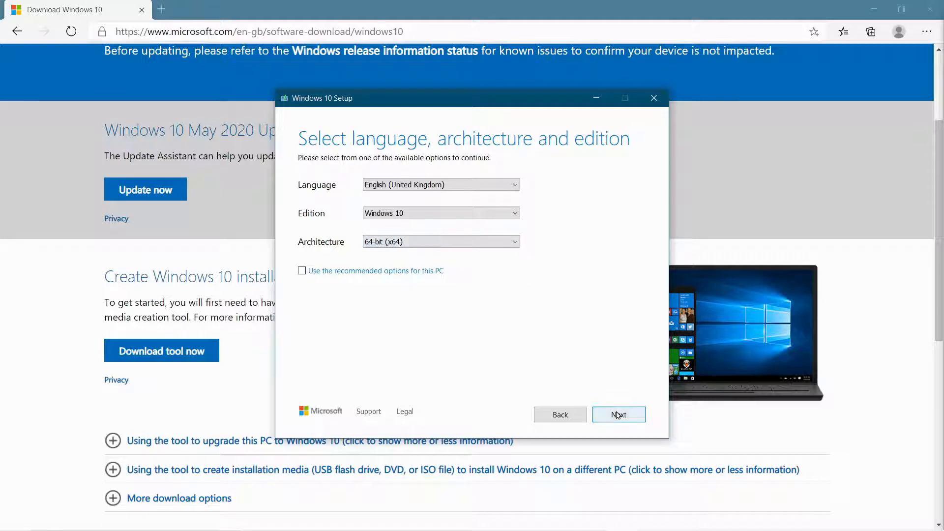
Step: Continue to the media choice and select ISO file instead of USB flash drive
{"action": "left_click", "coordinate": [618, 414]}
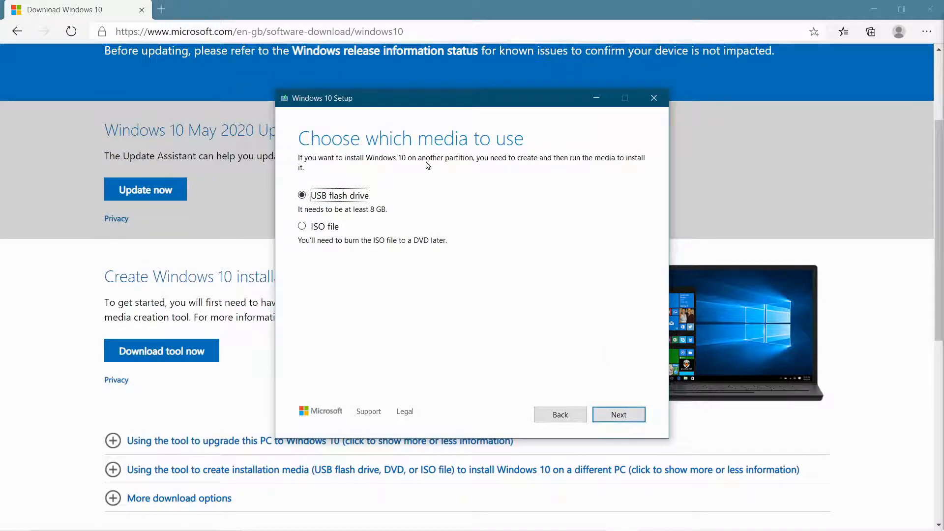
{"action": "mouse_move", "coordinate": [492, 152]}
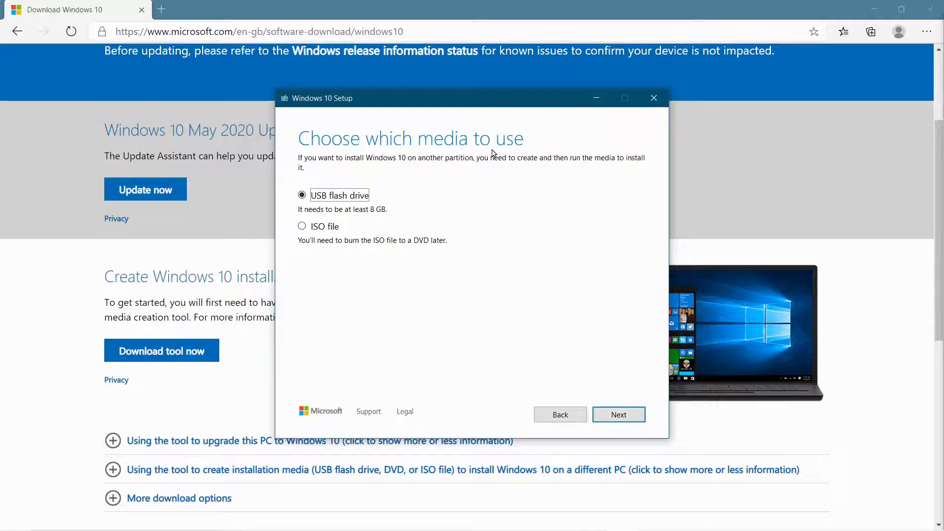
{"action": "mouse_move", "coordinate": [310, 224]}
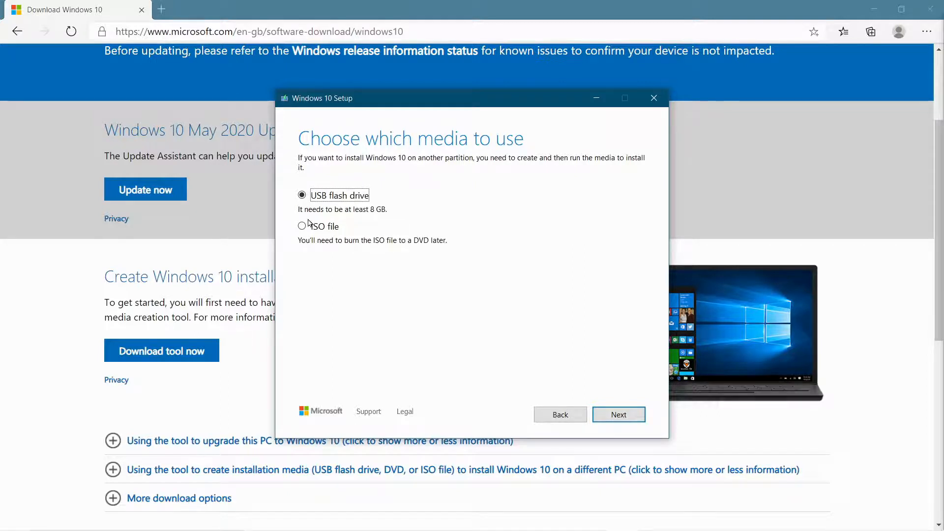
{"action": "left_click", "coordinate": [302, 226]}
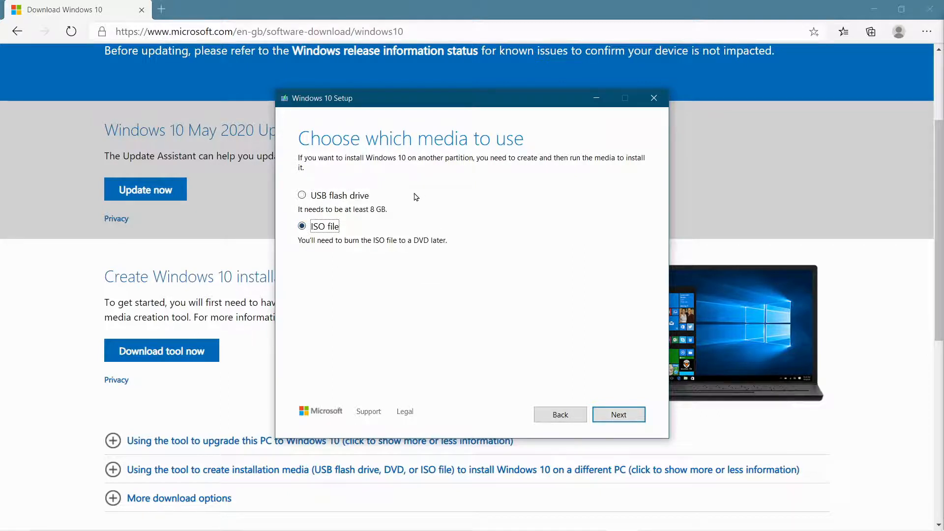
{"action": "mouse_move", "coordinate": [323, 211]}
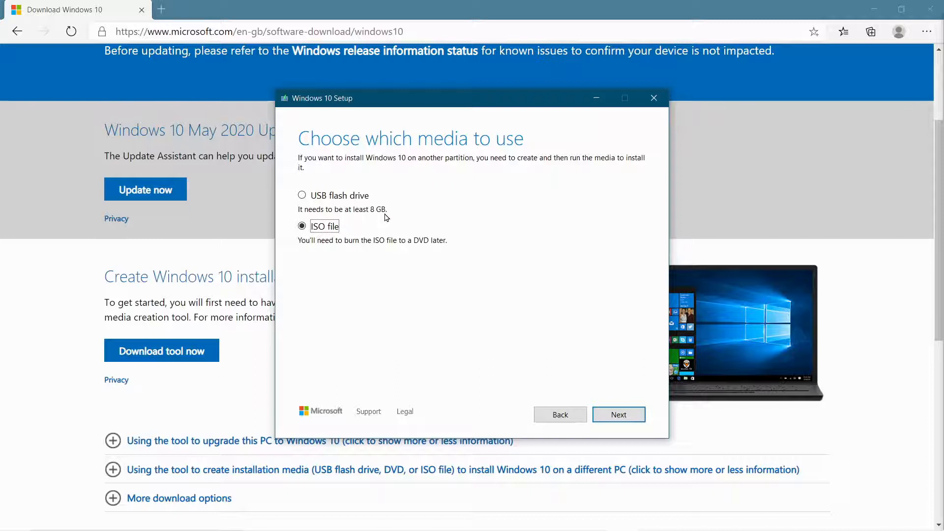
{"action": "mouse_move", "coordinate": [385, 216]}
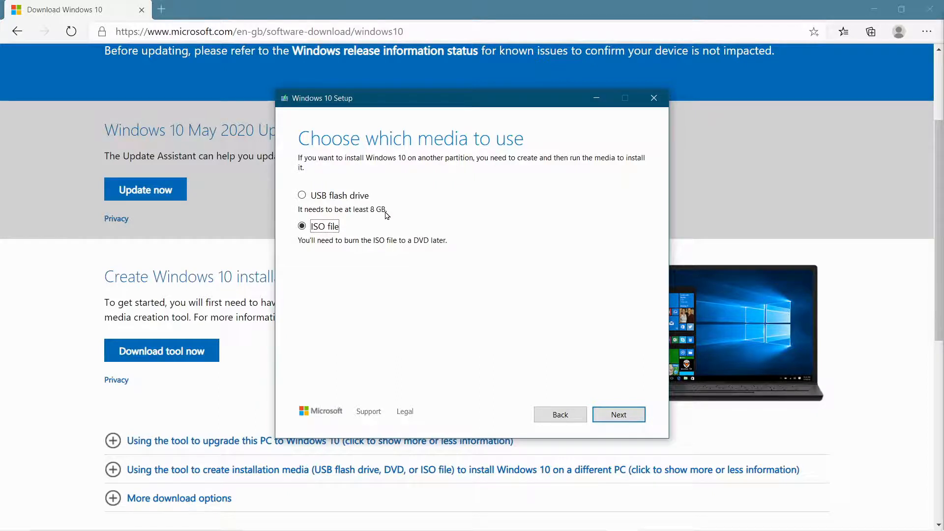
{"action": "mouse_move", "coordinate": [397, 205]}
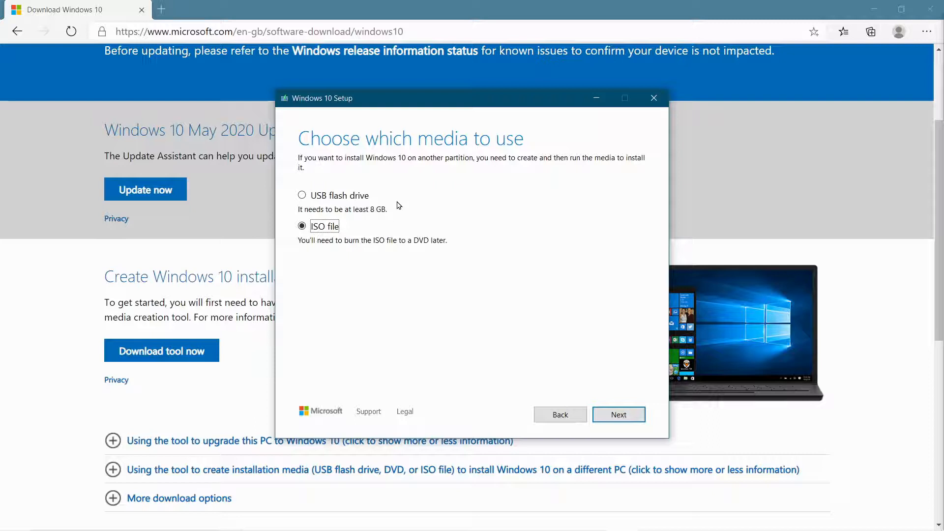
{"action": "mouse_move", "coordinate": [392, 198]}
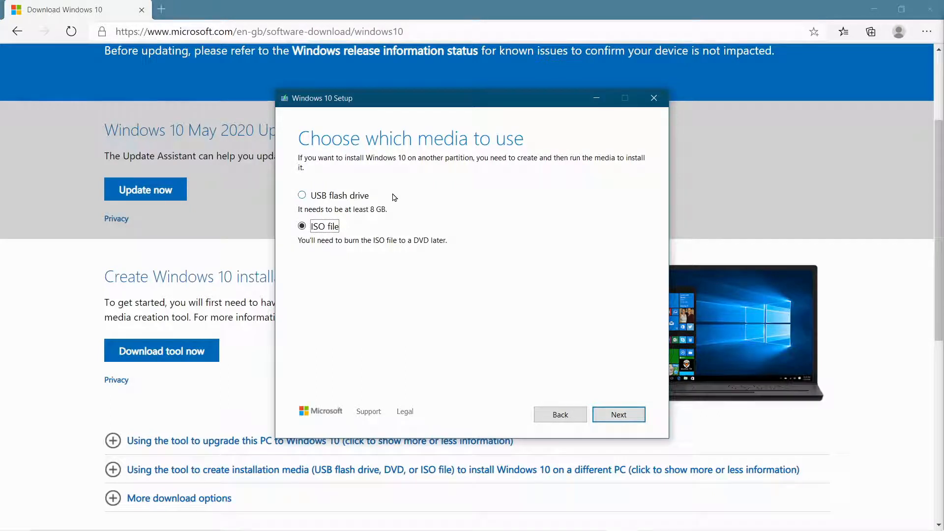
{"action": "mouse_move", "coordinate": [380, 216]}
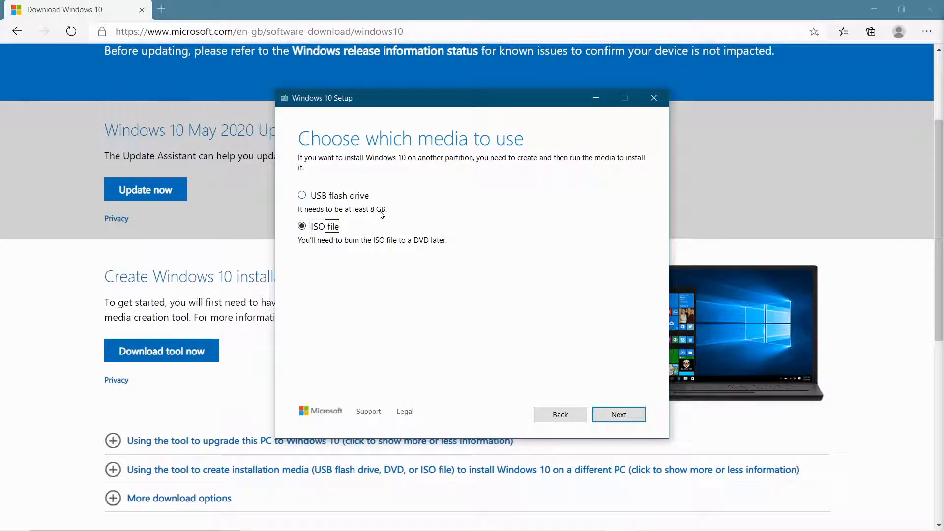
{"action": "mouse_move", "coordinate": [385, 291]}
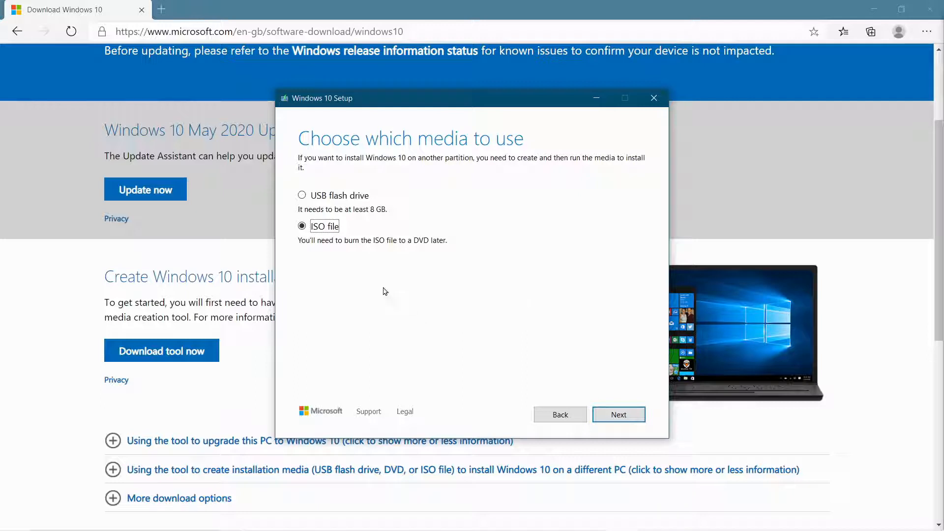
{"action": "mouse_move", "coordinate": [436, 250]}
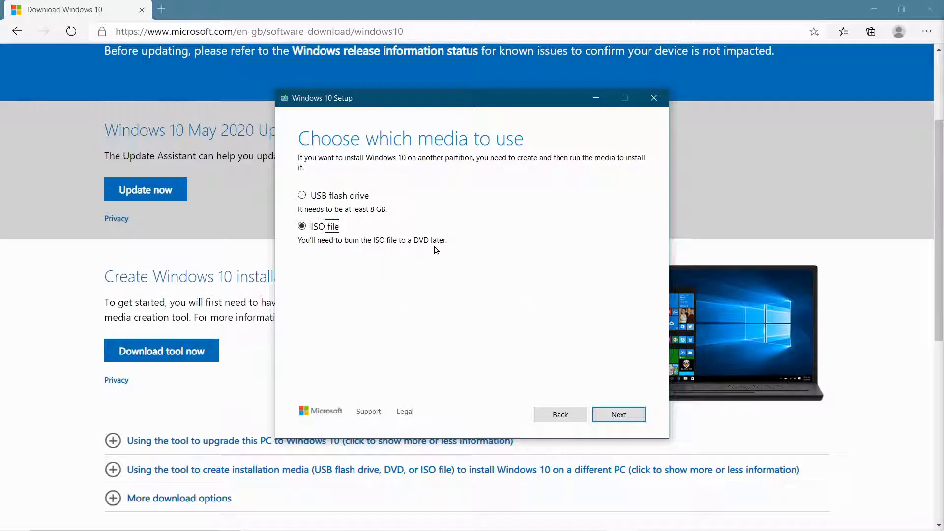
{"action": "mouse_move", "coordinate": [417, 248]}
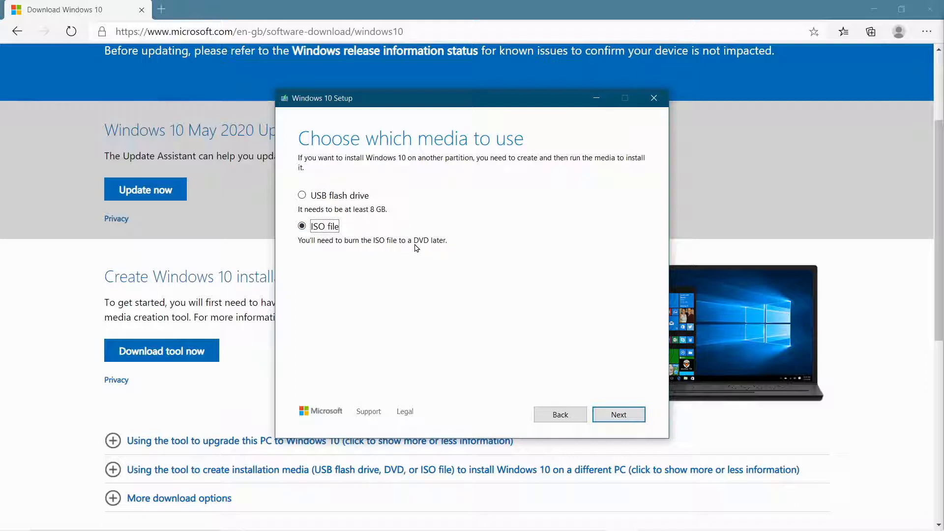
{"action": "mouse_move", "coordinate": [440, 249]}
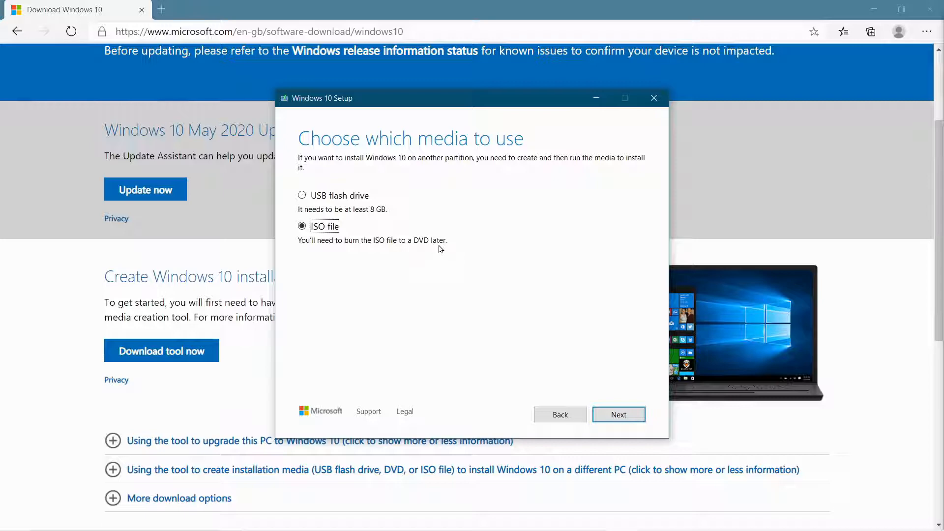
{"action": "mouse_move", "coordinate": [618, 414]}
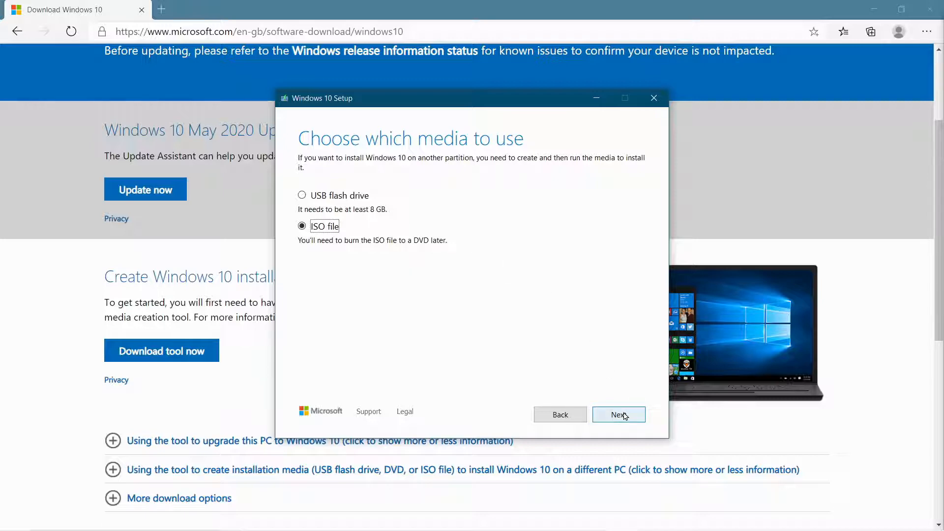
Step: Save the ISO as Windows64bitOct2020.iso in Disk Images\Windows on 2TerraByte (G:)
{"action": "left_click", "coordinate": [619, 414]}
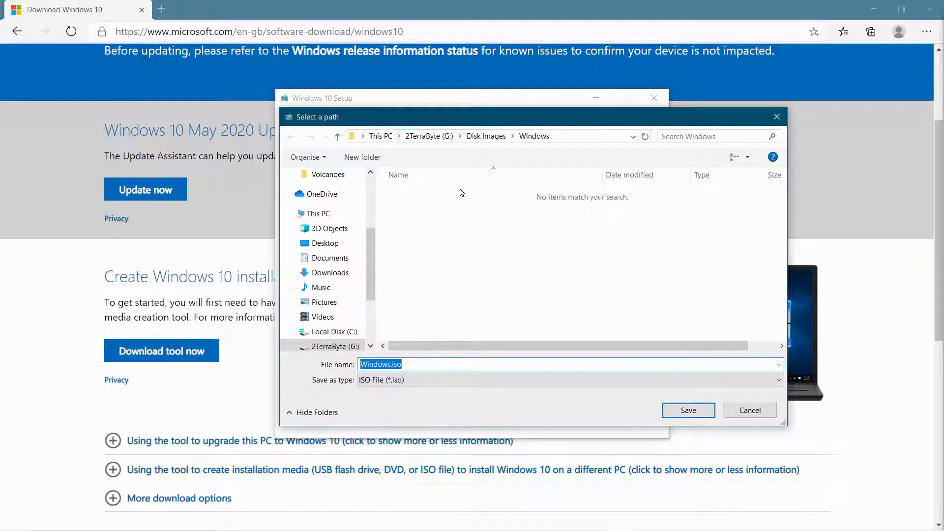
{"action": "mouse_move", "coordinate": [504, 344]}
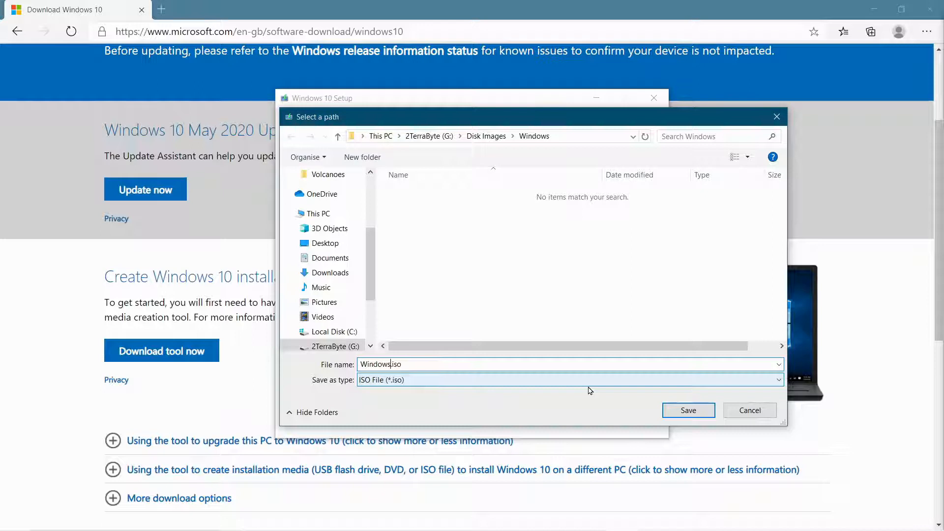
{"action": "type", "text": "Oct"}
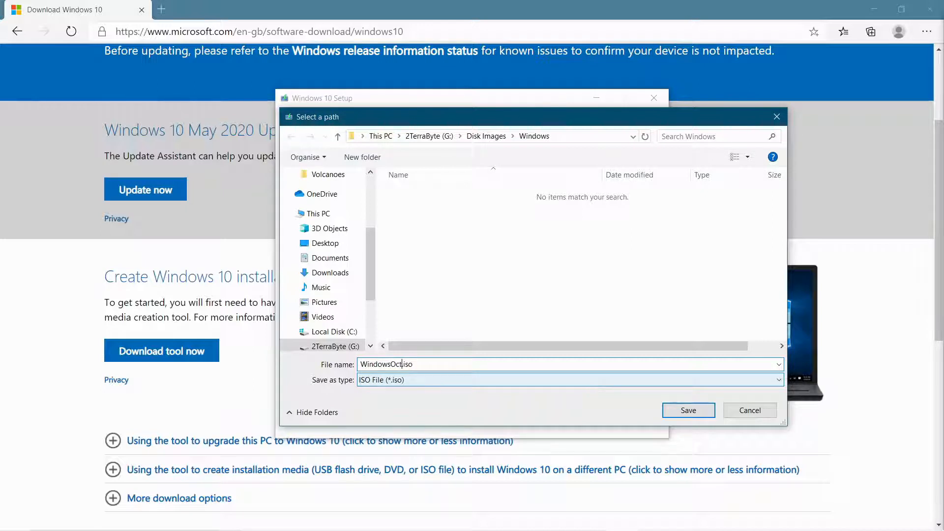
{"action": "type", "text": "2020"}
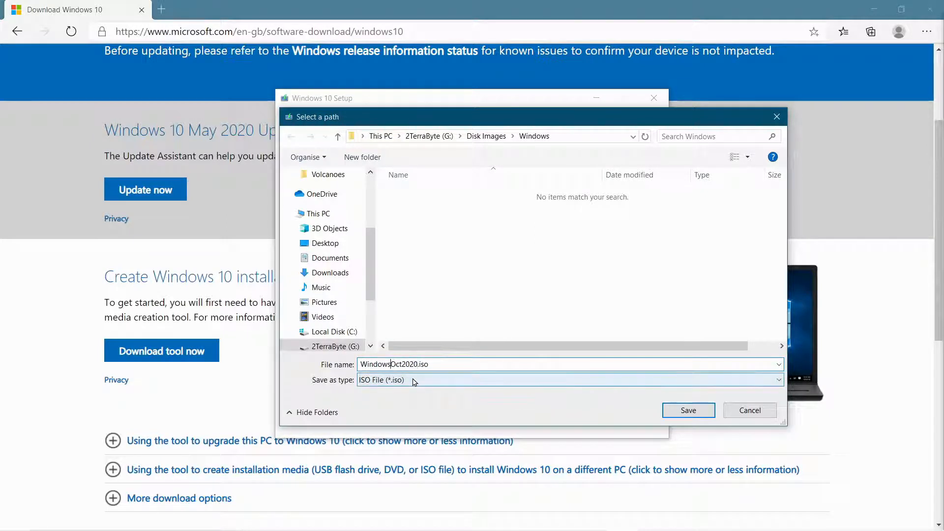
{"action": "type", "text": "64bit"}
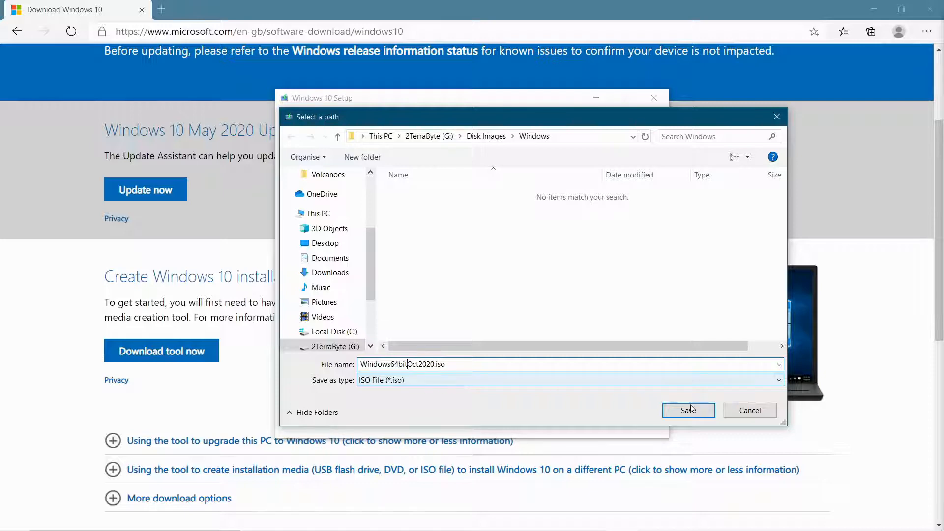
{"action": "left_click", "coordinate": [689, 410]}
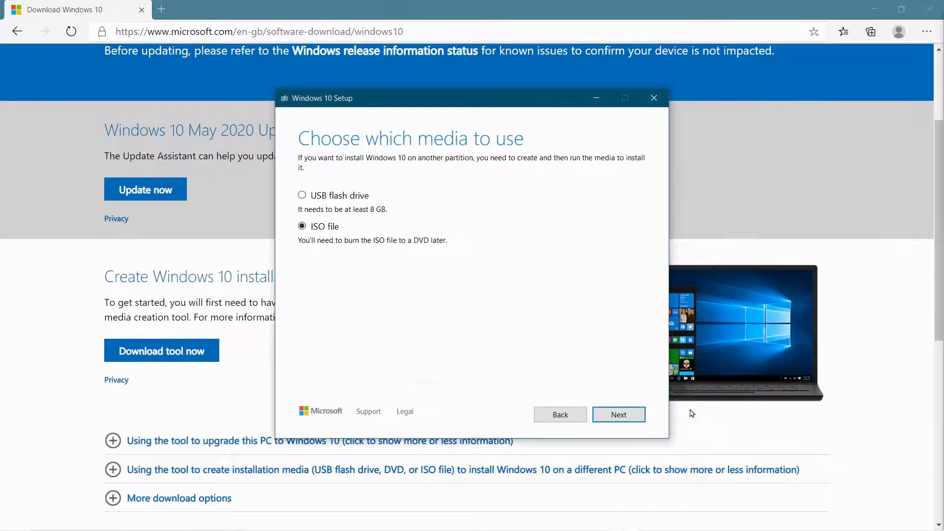
Step: Begin downloading Windows 10 into the ISO file, progress starting at 0%
{"action": "left_click", "coordinate": [619, 414]}
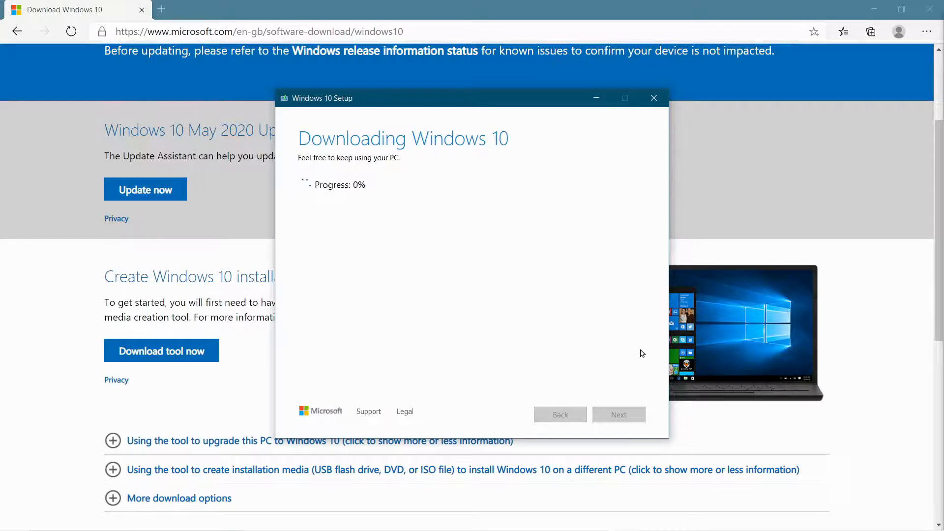
{"action": "mouse_move", "coordinate": [618, 342]}
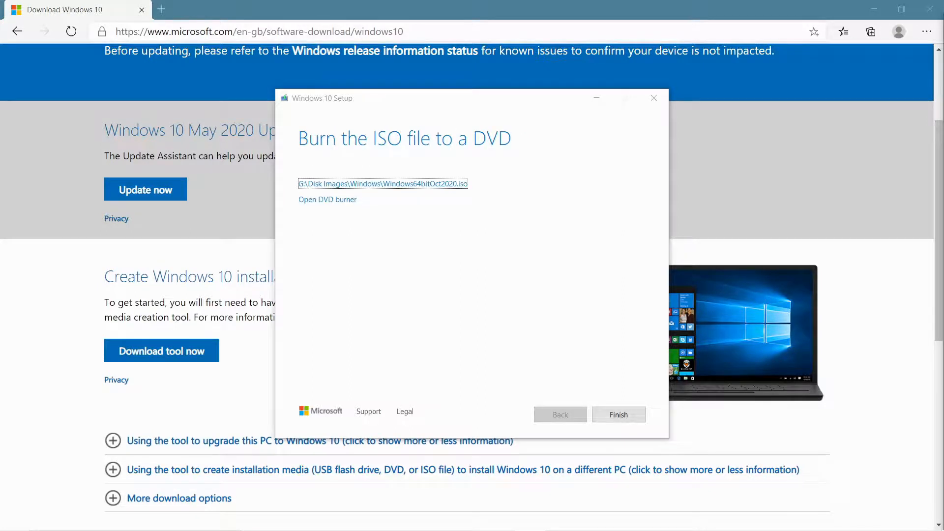
{"action": "mouse_move", "coordinate": [763, 275]}
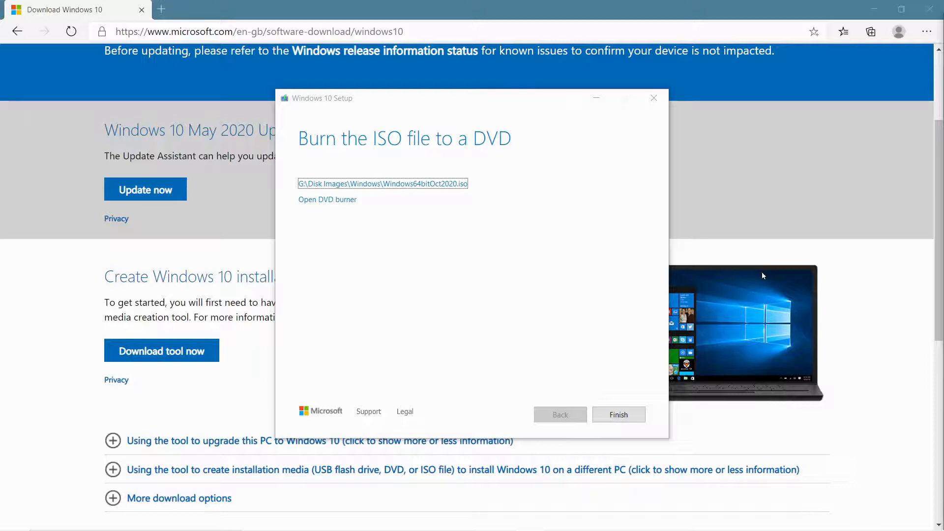
{"action": "mouse_move", "coordinate": [578, 213]}
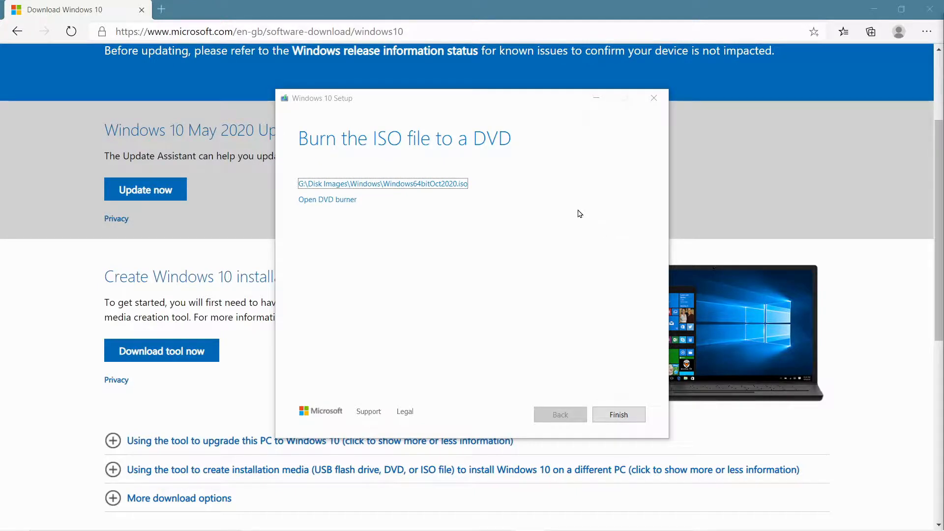
{"action": "mouse_move", "coordinate": [466, 270]}
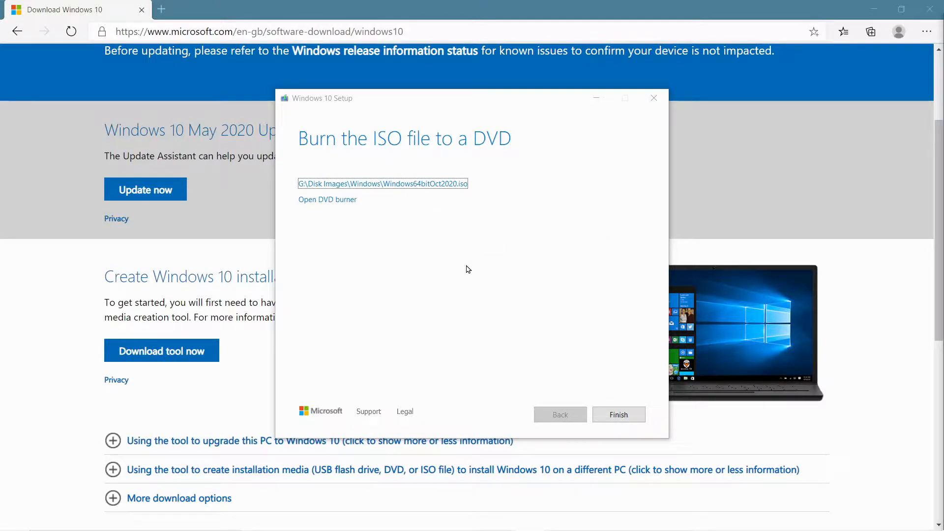
{"action": "mouse_move", "coordinate": [354, 217]}
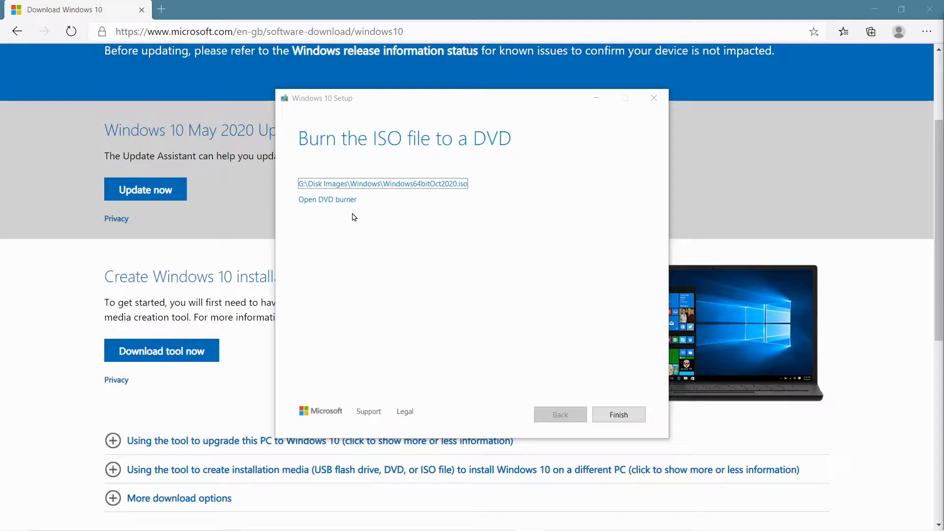
{"action": "mouse_move", "coordinate": [581, 295]}
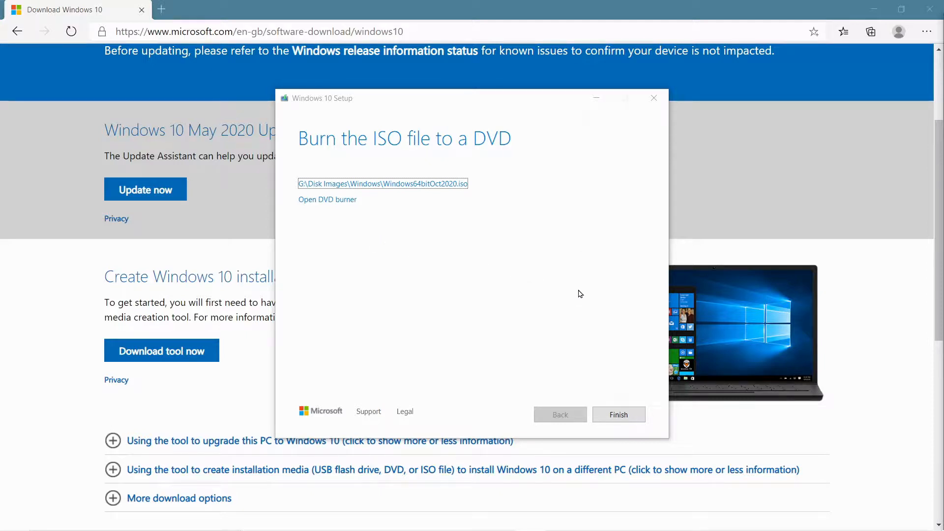
{"action": "mouse_move", "coordinate": [626, 371]}
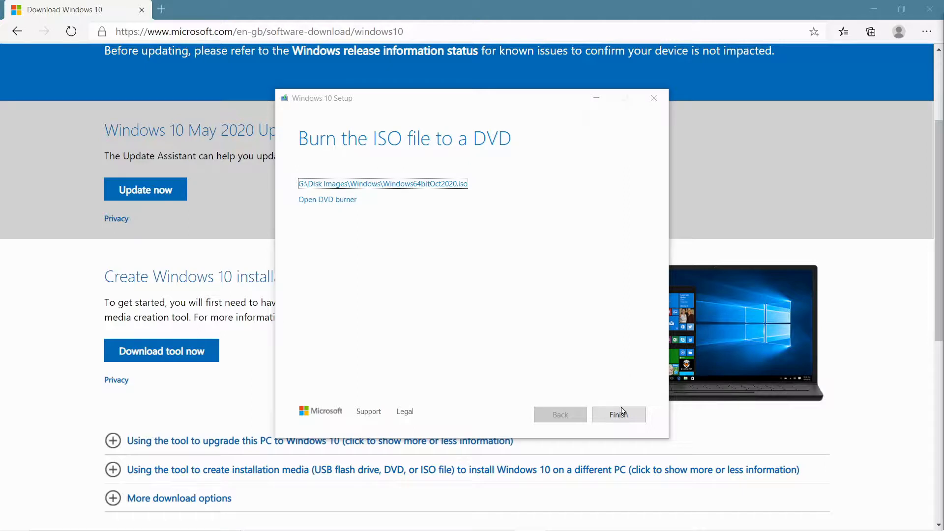
Step: Finish Windows 10 Setup and let it clean up and close, leaving the download page in Edge
{"action": "left_click", "coordinate": [619, 414]}
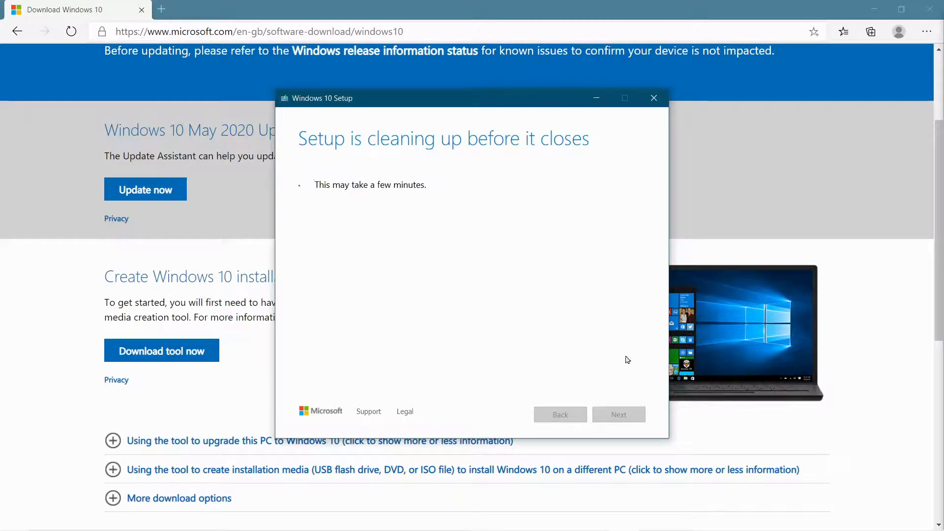
{"action": "left_click", "coordinate": [653, 98]}
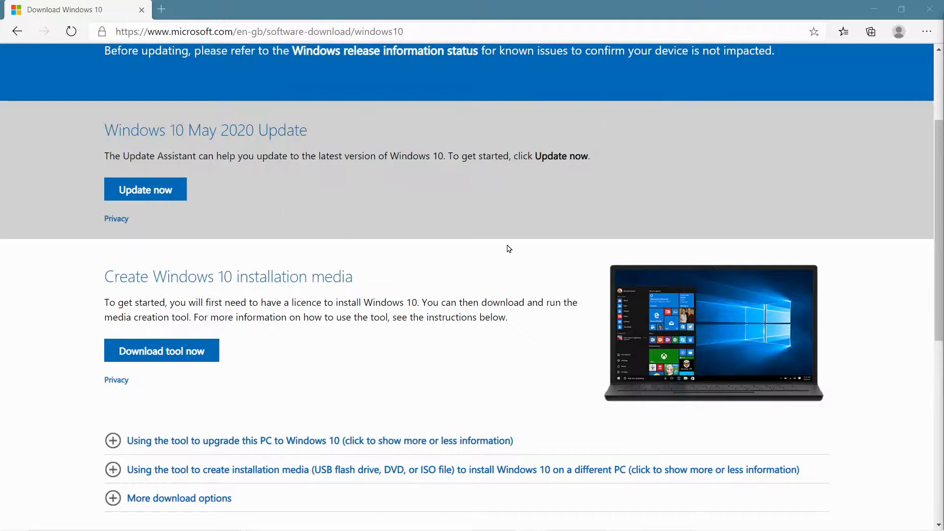
{"action": "mouse_move", "coordinate": [589, 206]}
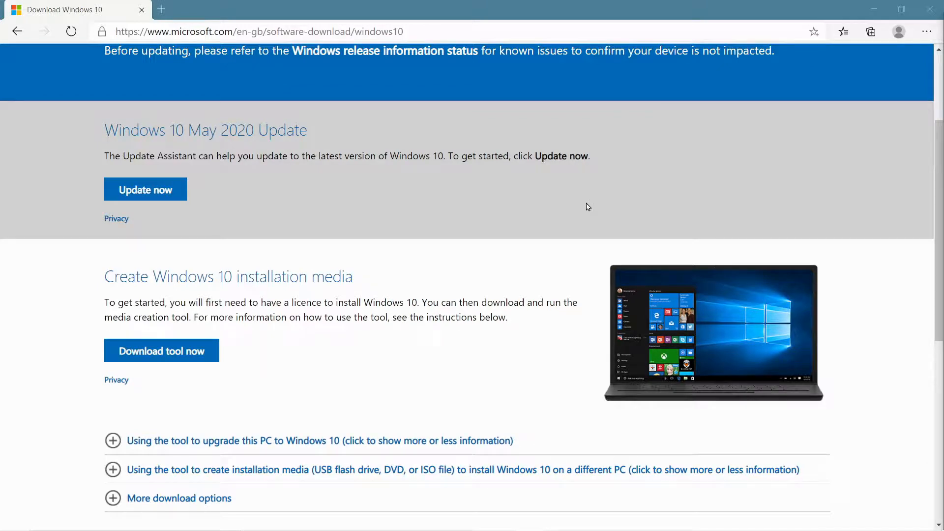
{"action": "mouse_move", "coordinate": [542, 499]}
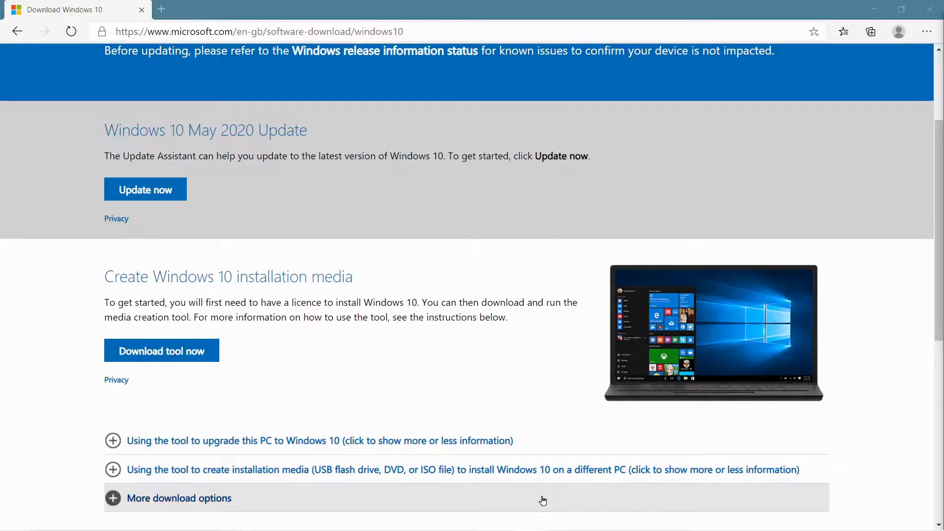
Step: Launch CDBurnerXP and choose the Burn ISO image task from its start list
{"action": "left_click", "coordinate": [621, 519]}
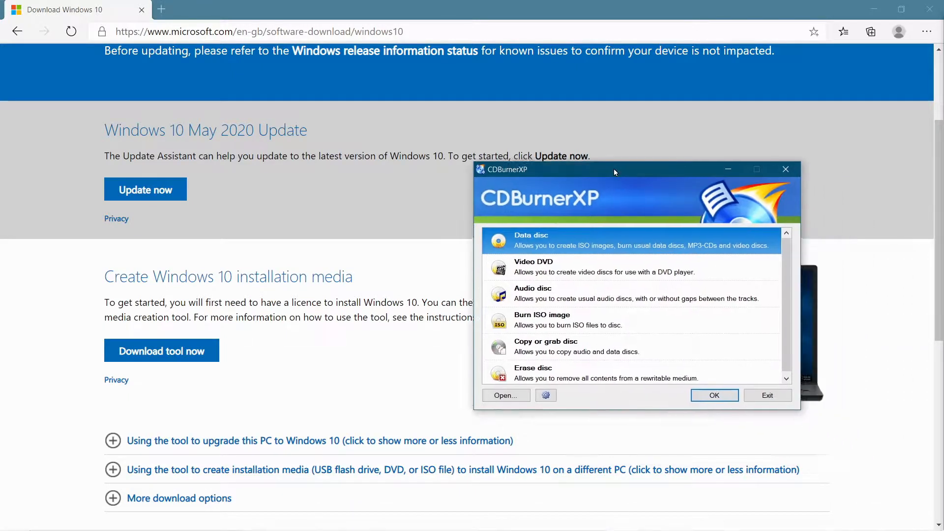
{"action": "mouse_move", "coordinate": [667, 200]}
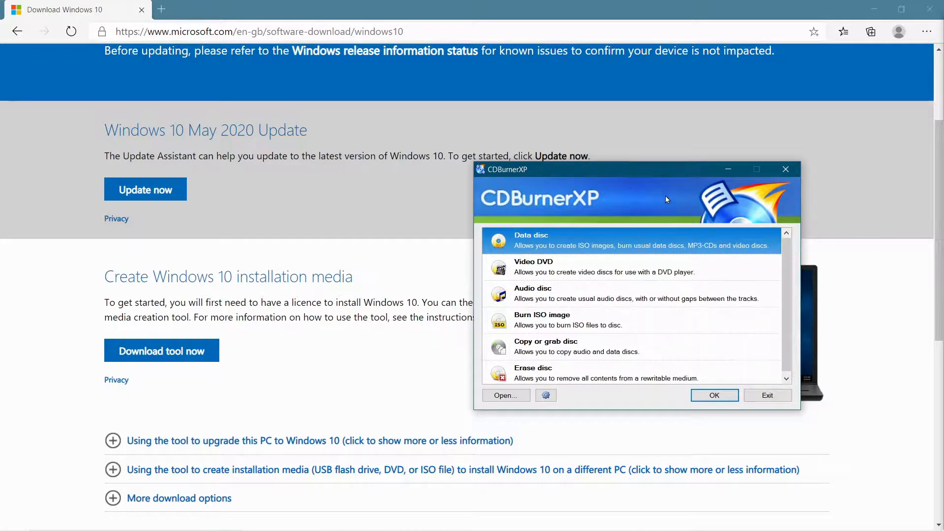
{"action": "left_click", "coordinate": [626, 320]}
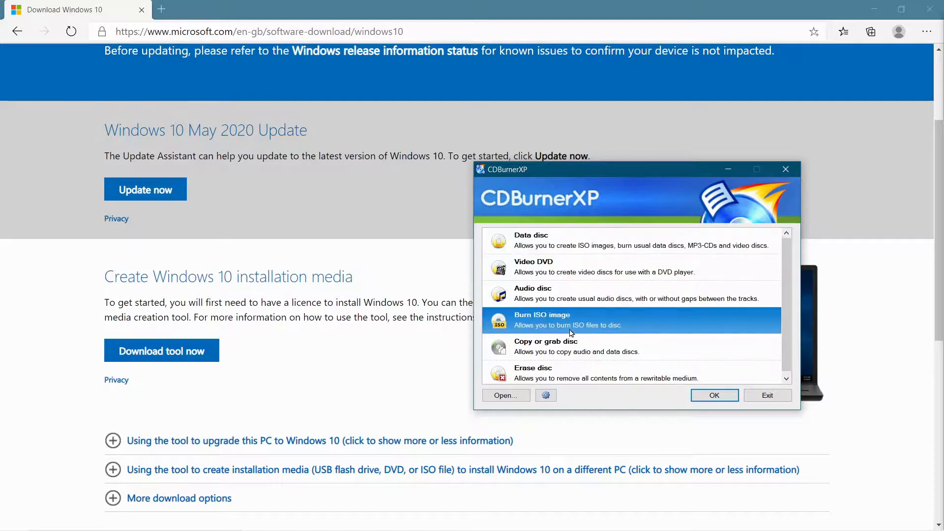
{"action": "left_click", "coordinate": [714, 395]}
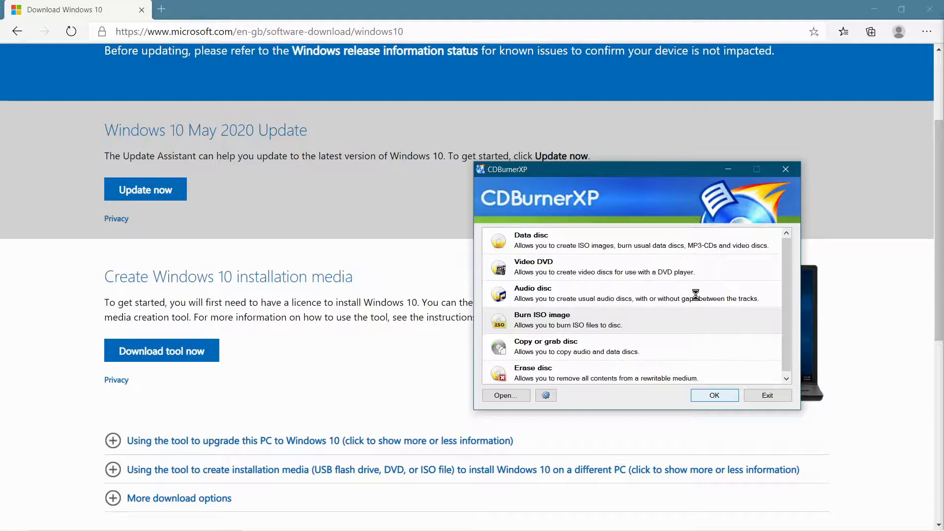
{"action": "left_click", "coordinate": [714, 396]}
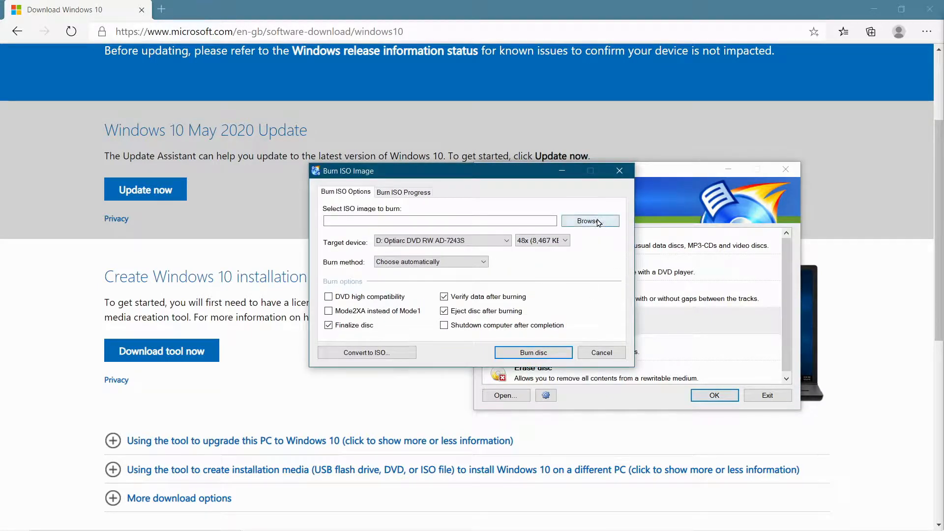
Step: Browse to G:\Disk Images\Windows and load Windows64bitOct2020.iso as the image to burn
{"action": "left_click", "coordinate": [589, 221]}
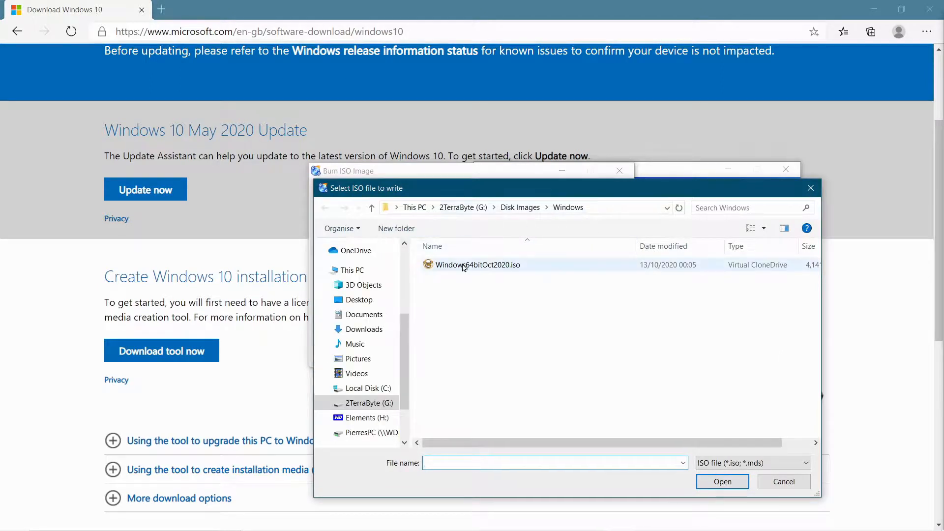
{"action": "left_click", "coordinate": [478, 265]}
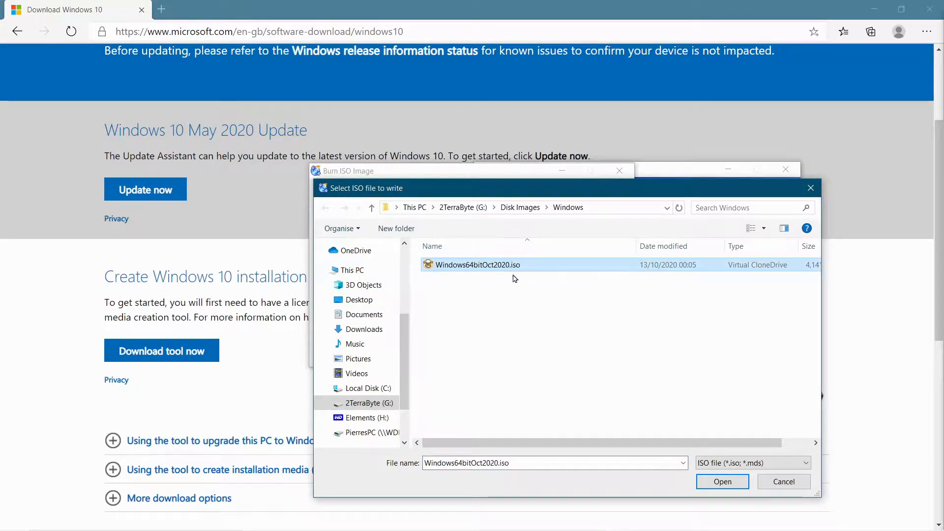
{"action": "mouse_move", "coordinate": [491, 275]}
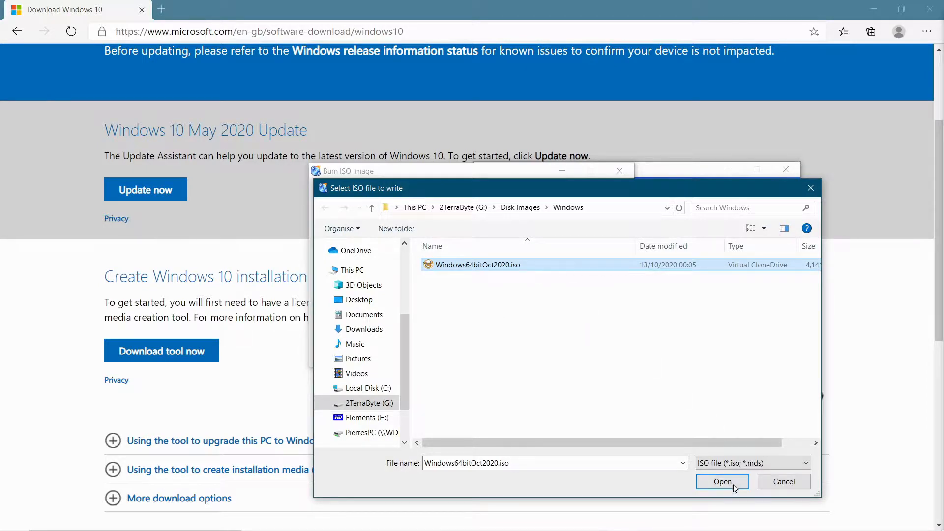
{"action": "left_click", "coordinate": [722, 482]}
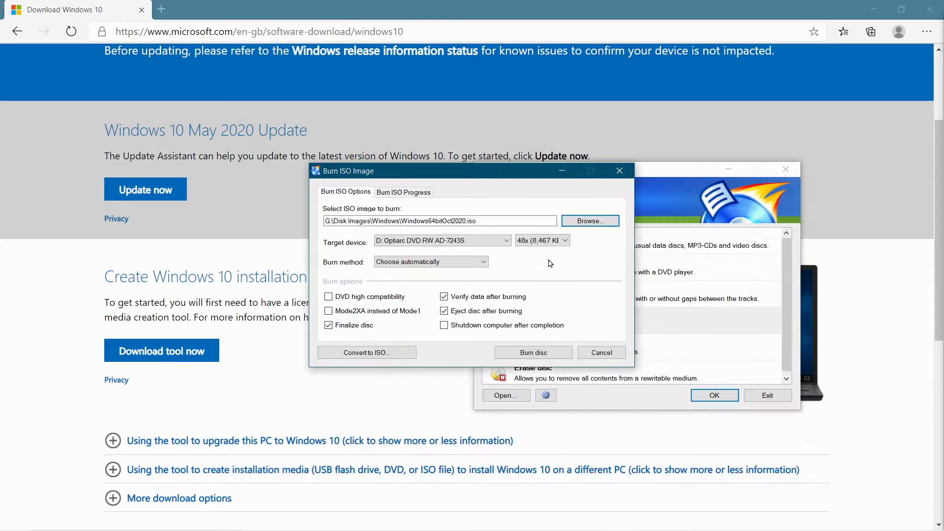
Step: Set the burn speed to 24x through the Other speed option
{"action": "left_click", "coordinate": [564, 240]}
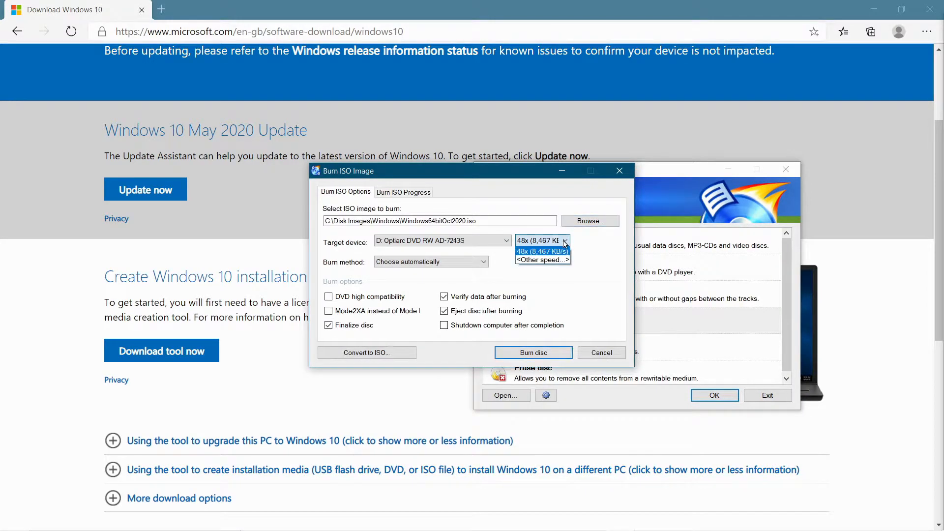
{"action": "left_click", "coordinate": [542, 260]}
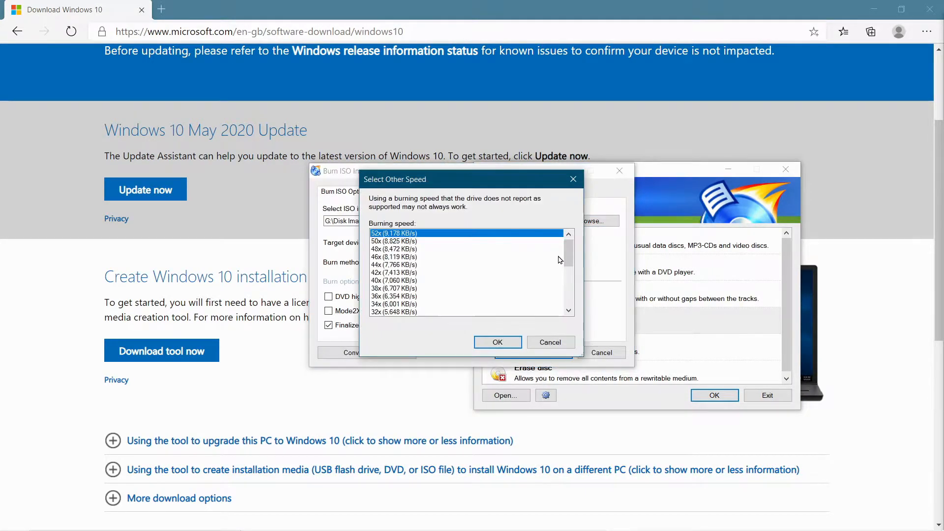
{"action": "mouse_move", "coordinate": [412, 265]}
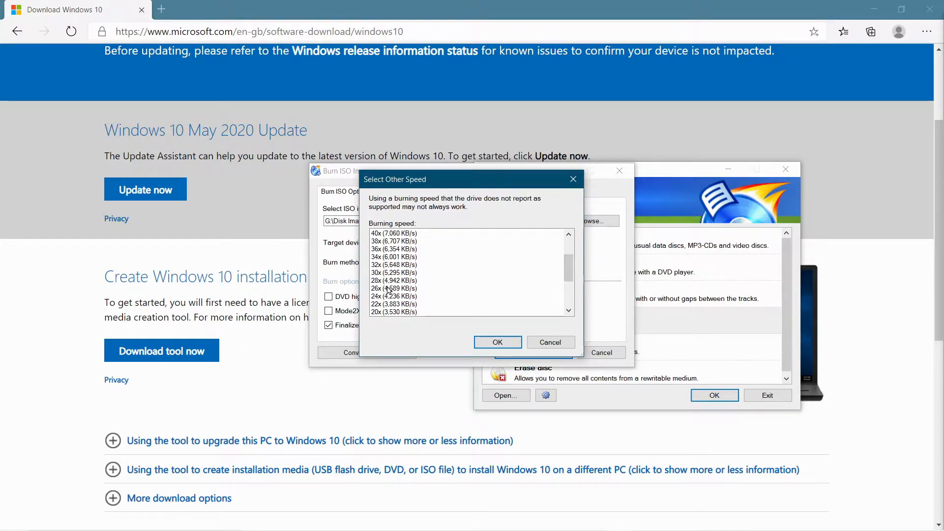
{"action": "left_click", "coordinate": [496, 343]}
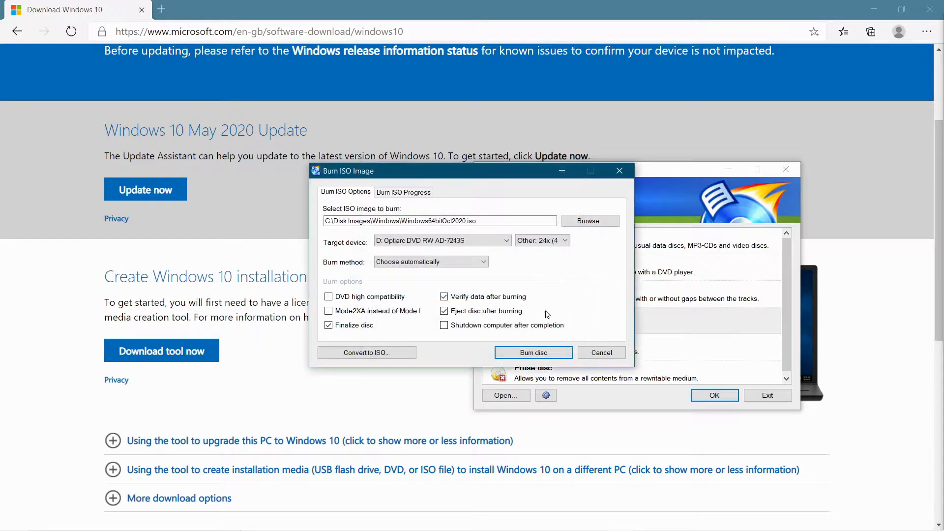
{"action": "mouse_move", "coordinate": [491, 274]}
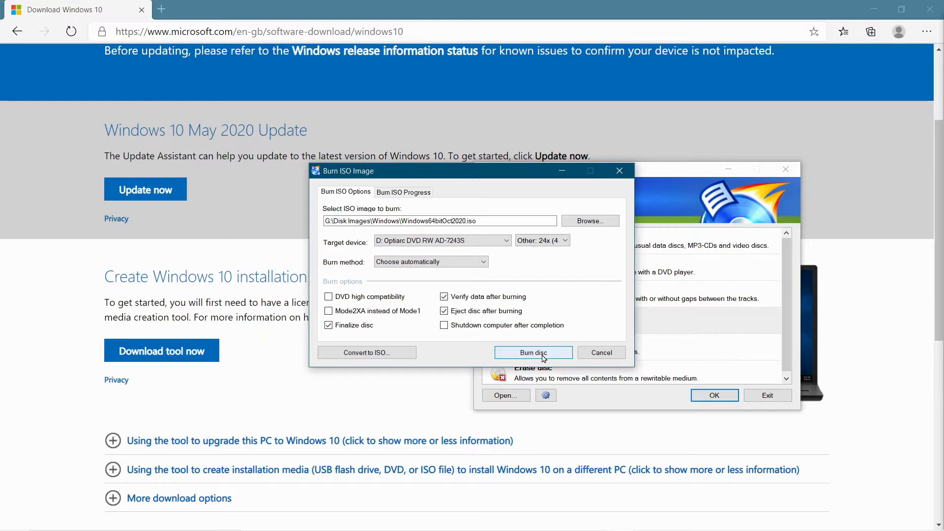
{"action": "mouse_move", "coordinate": [601, 312]}
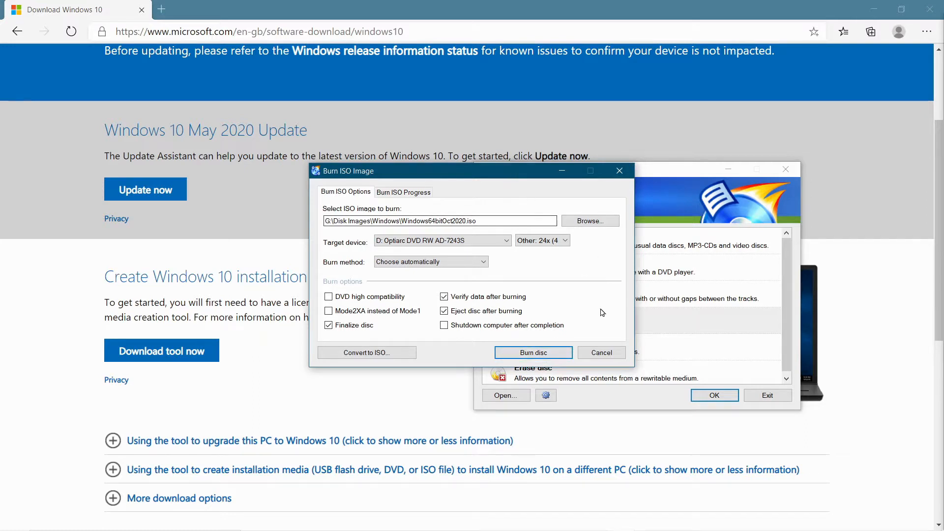